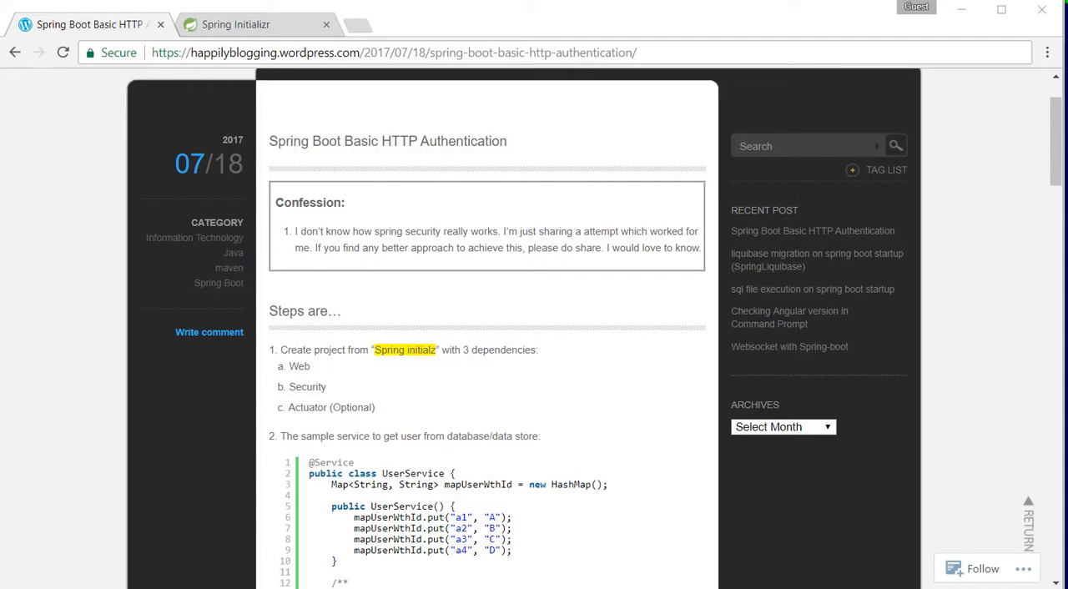
mouse_move(464, 134)
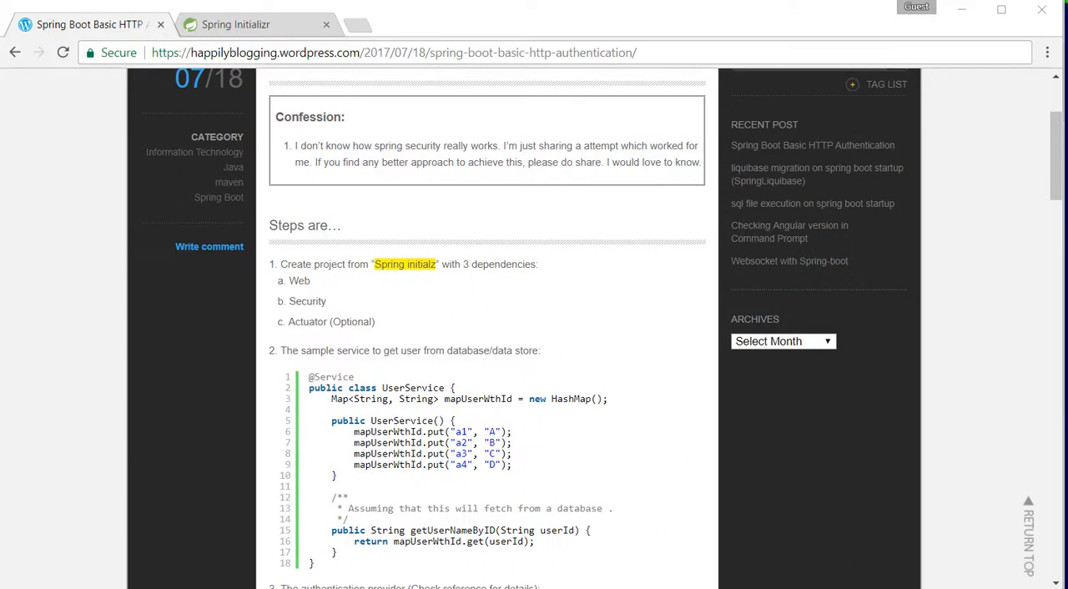
Step: Search for and pick the Web, Security and Actuator dependencies in Spring Initializr
click(237, 25)
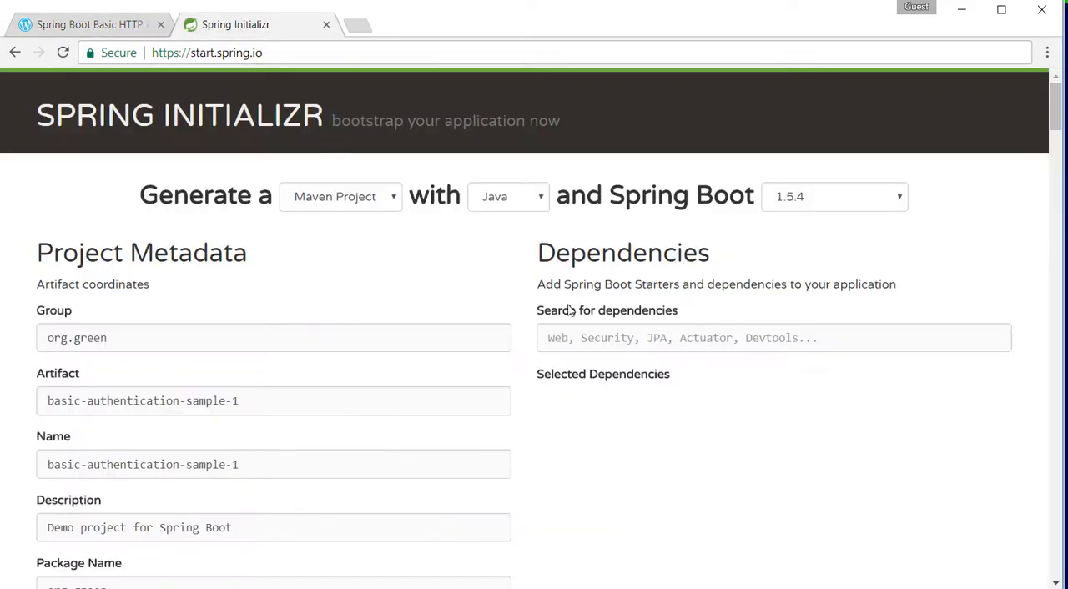
click(87, 25)
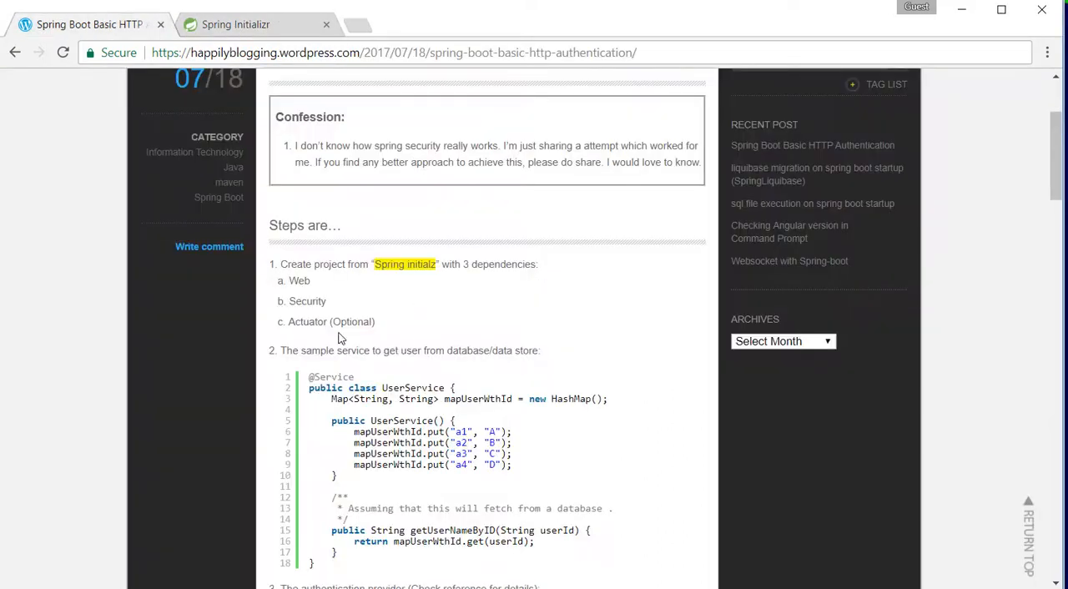
click(236, 25)
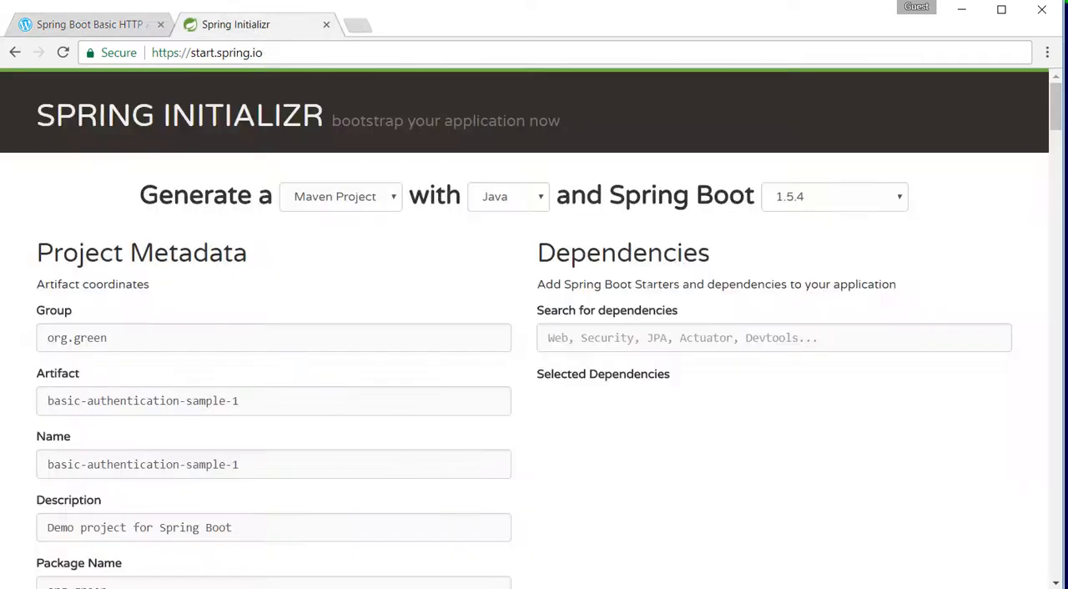
text(web)
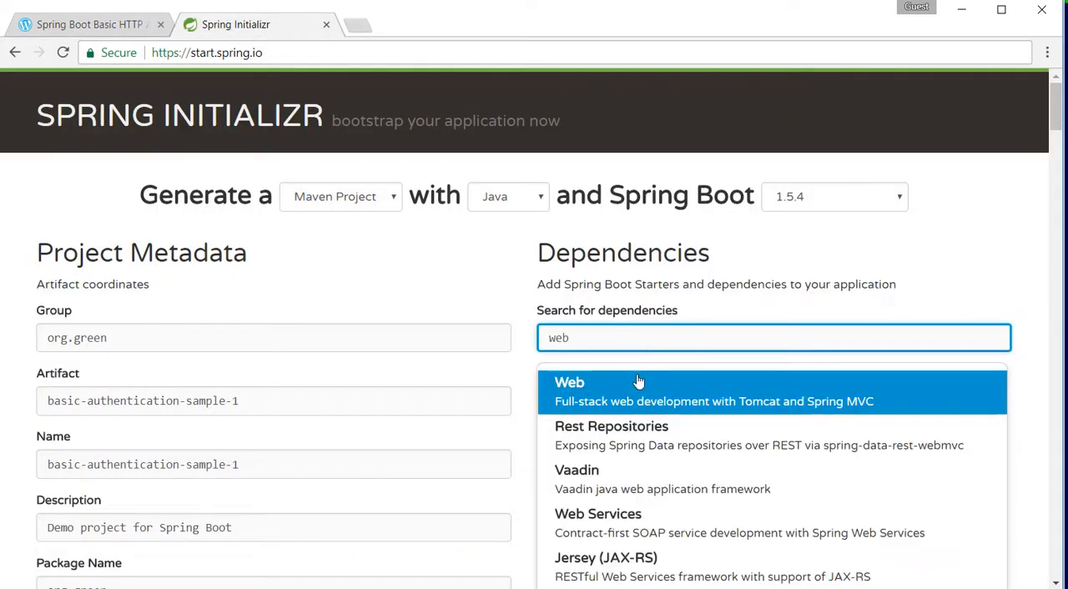
text(security)
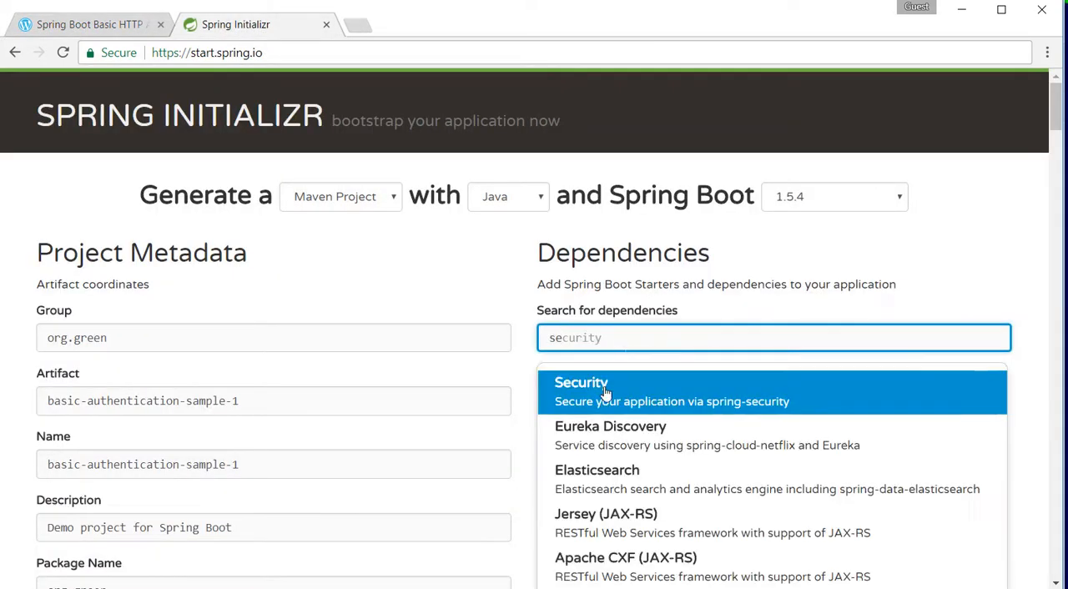
text(activiti)
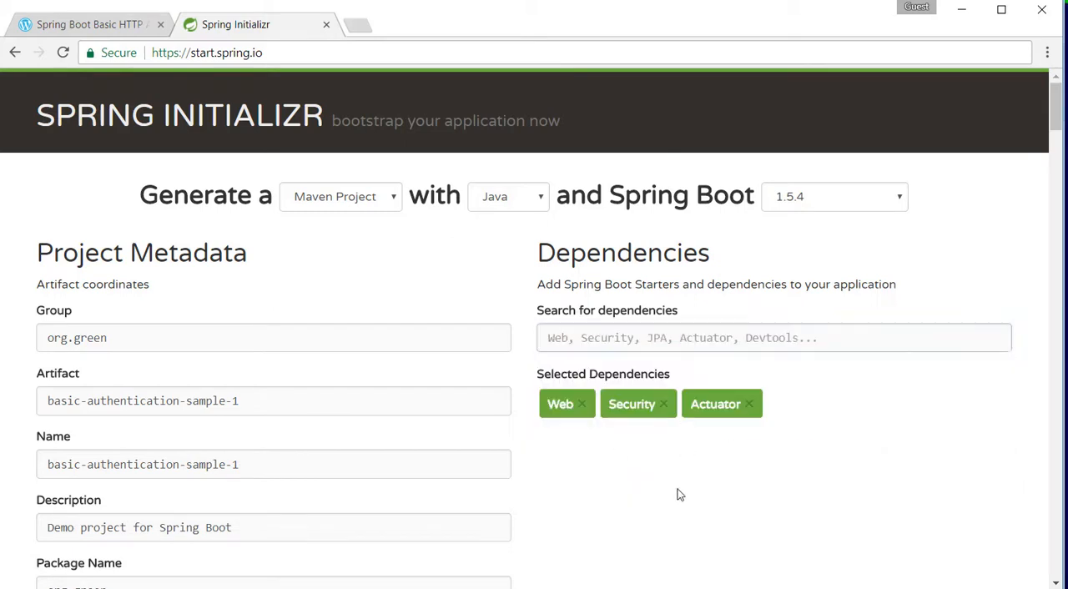
scroll(down, 3)
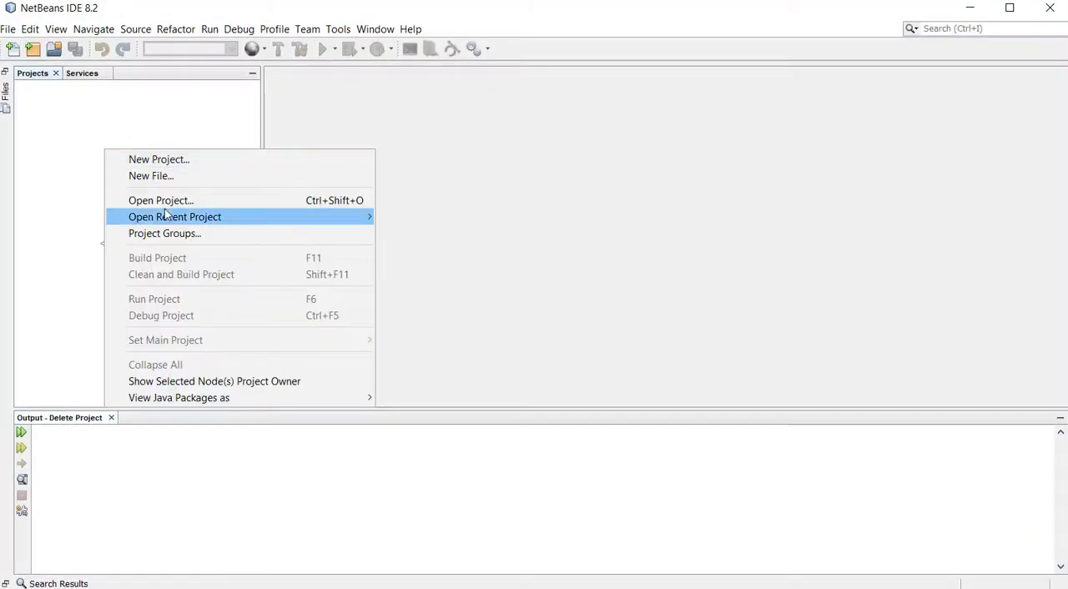
Step: Open the basic-authentication-sample-1 project from the Desktop in NetBeans
click(160, 200)
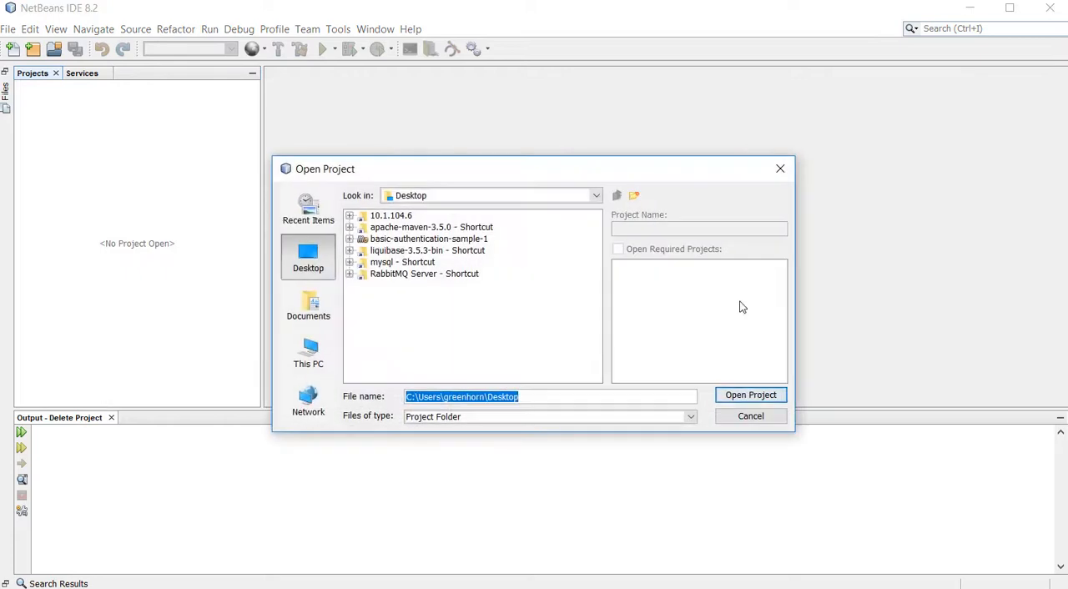
click(749, 394)
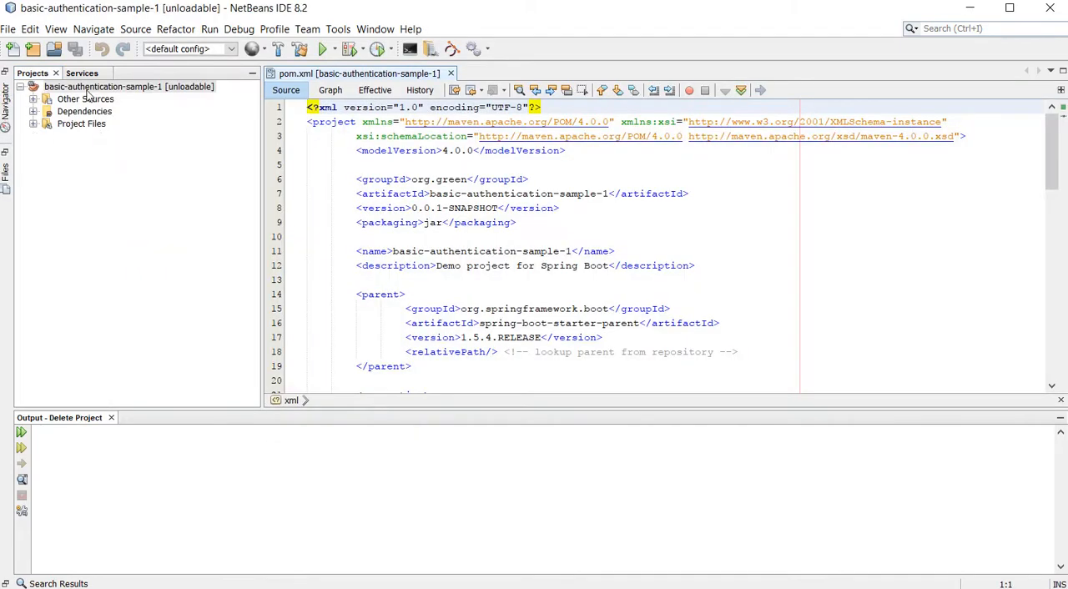
click(128, 87)
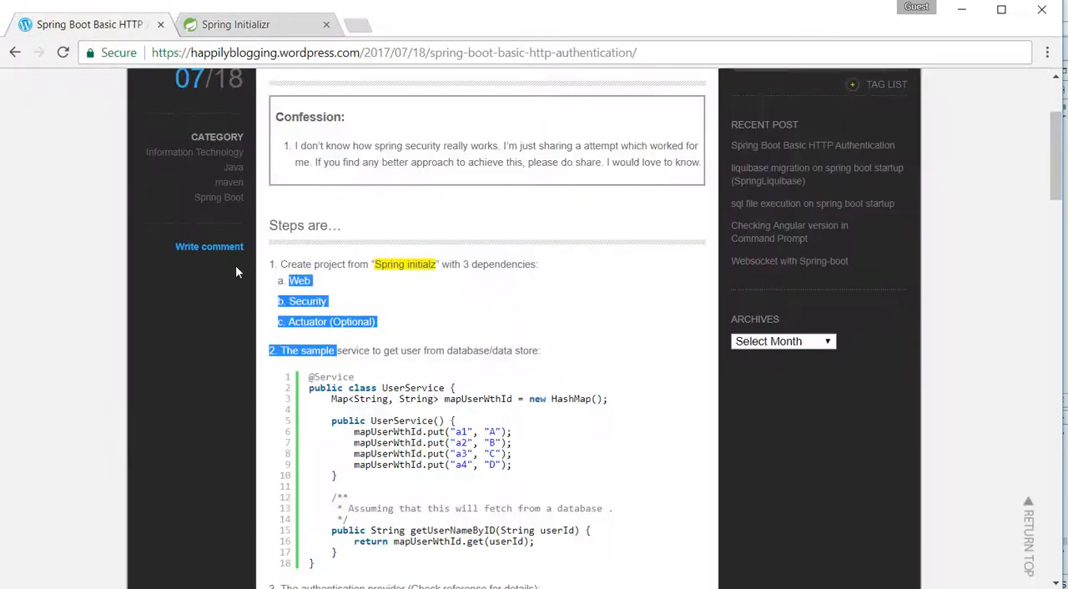
Step: Copy the UserService class name from the blog's sample service code
scroll(down, 3)
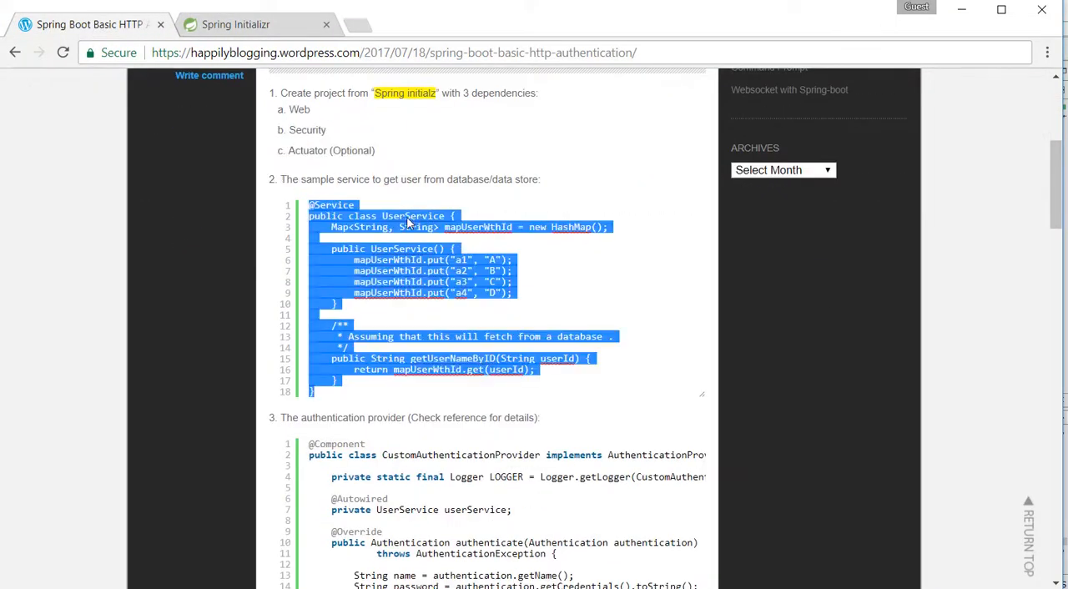
right_click(414, 215)
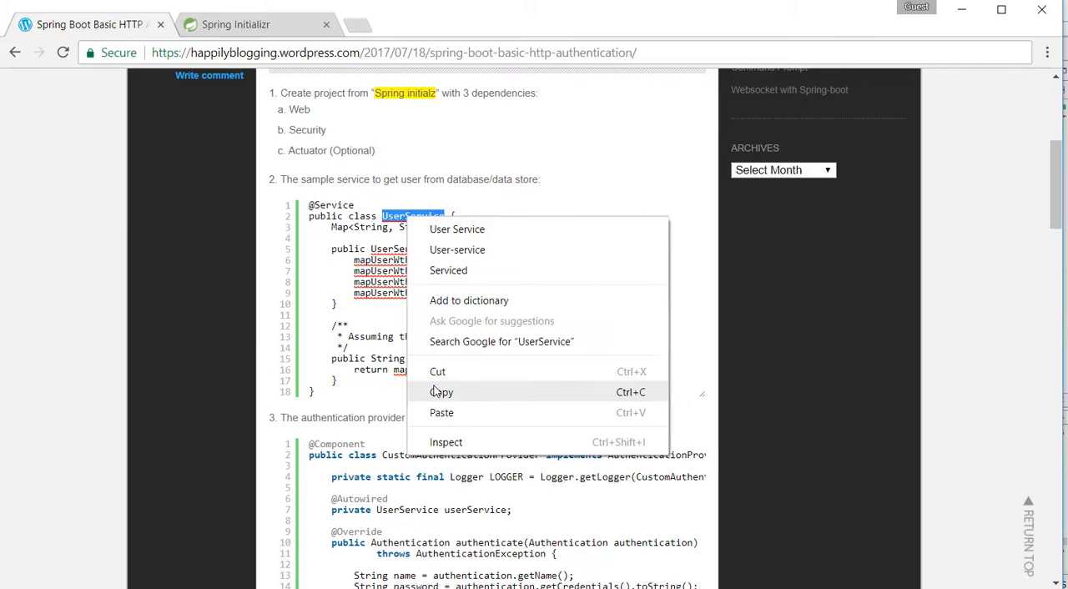
click(441, 392)
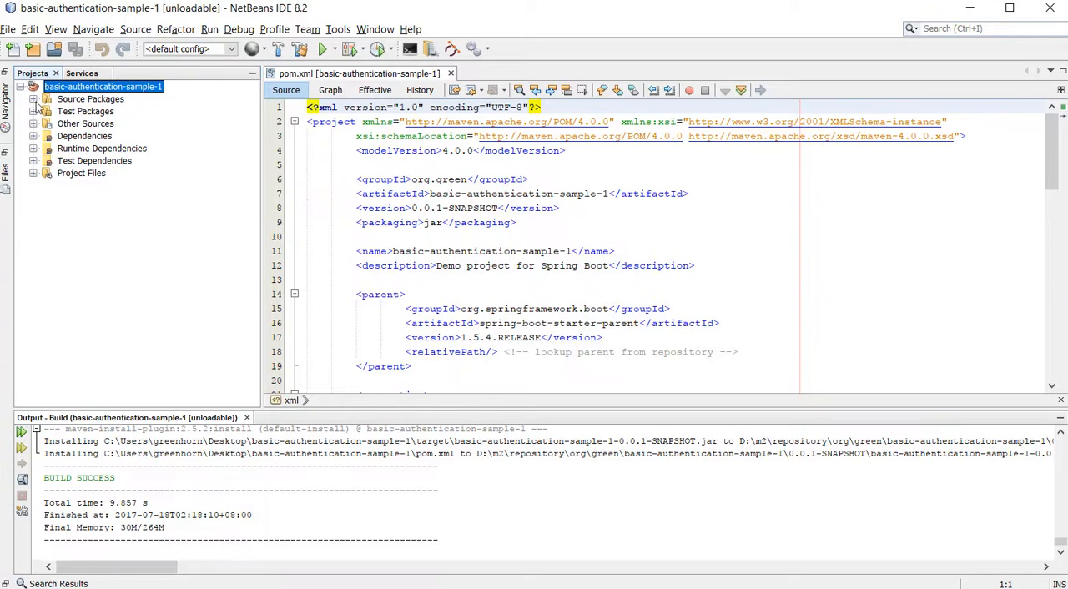
Step: Create class UserService in package org.green.service with the sample code and fixed imports
click(35, 98)
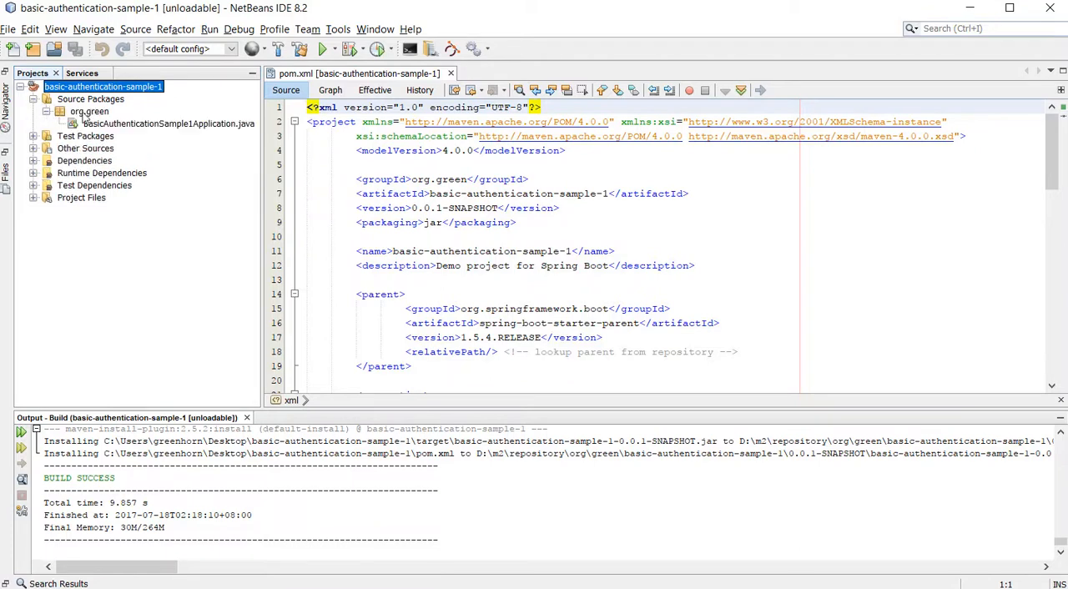
right_click(90, 110)
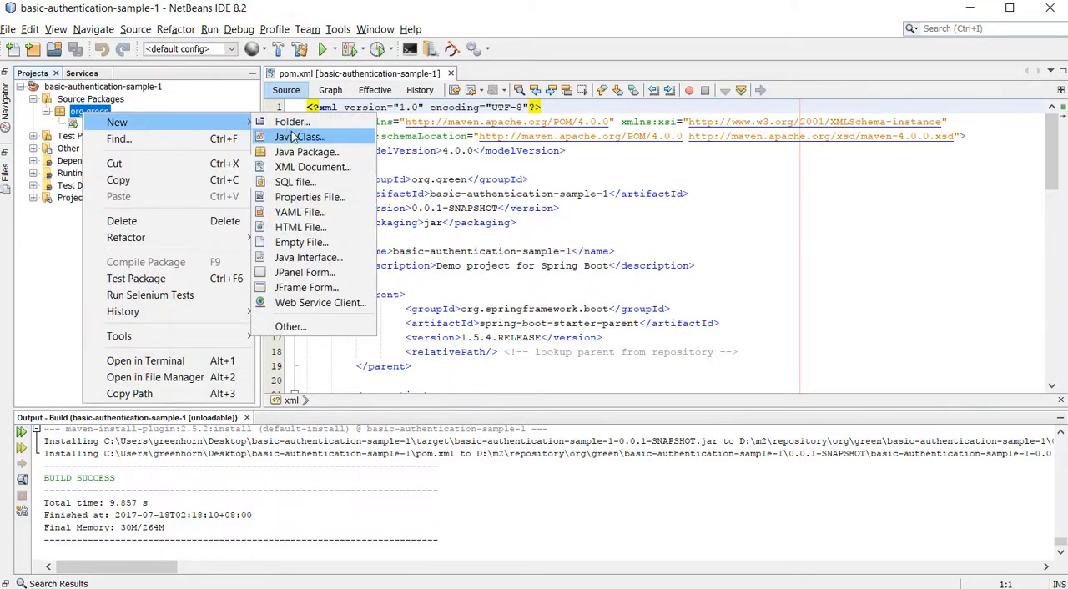
click(300, 137)
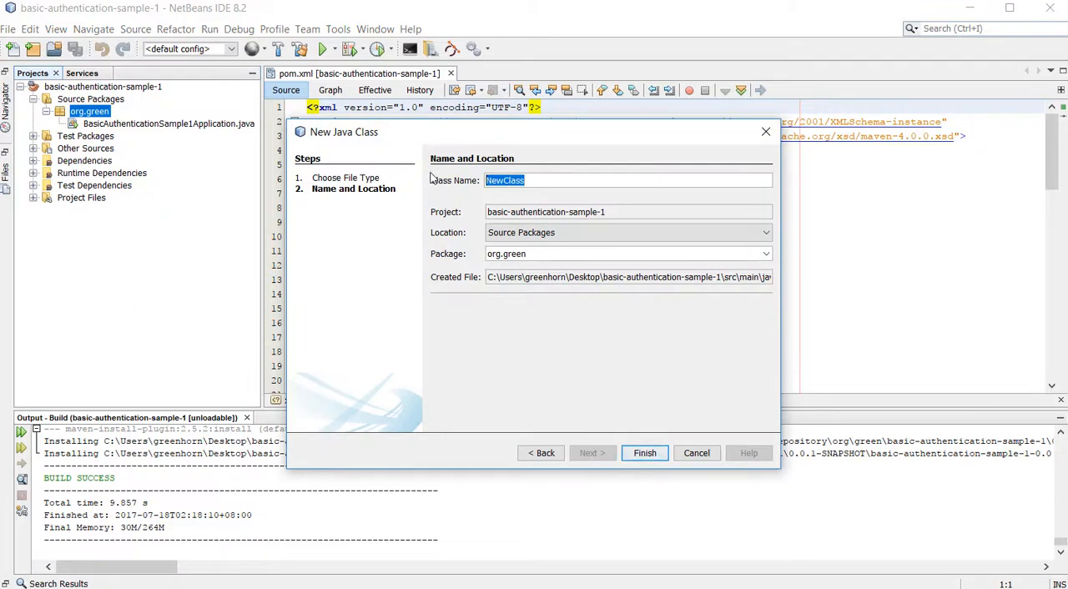
text(UserService)
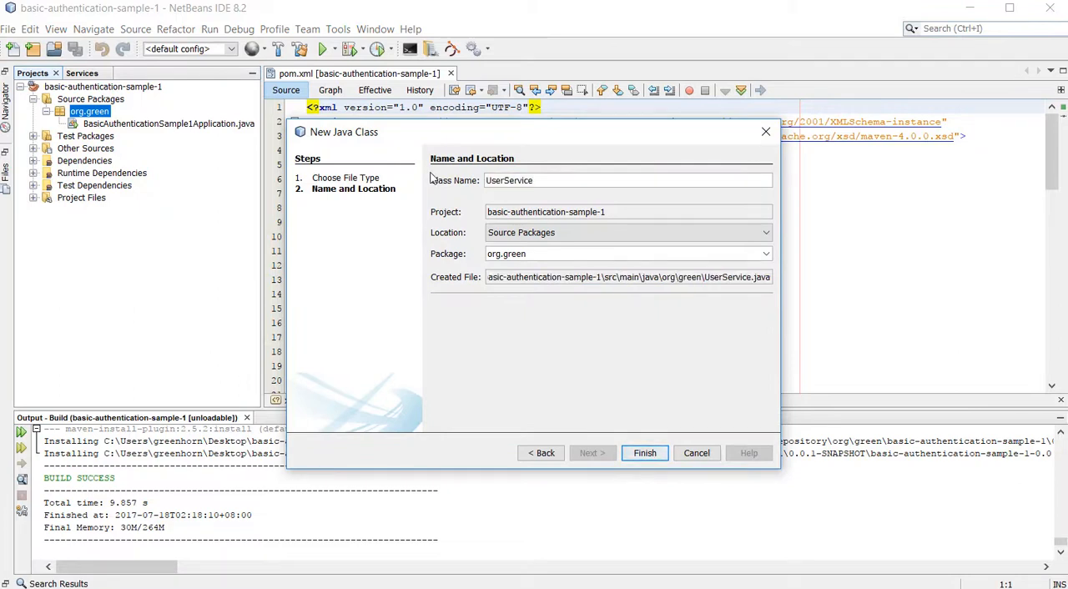
mouse_move(574, 272)
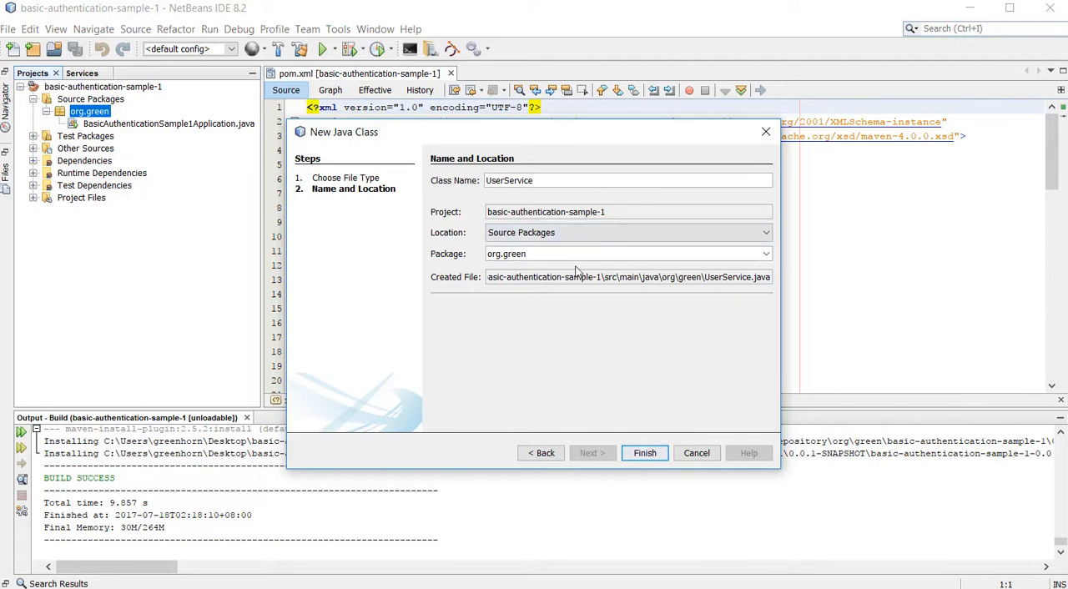
text(.service)
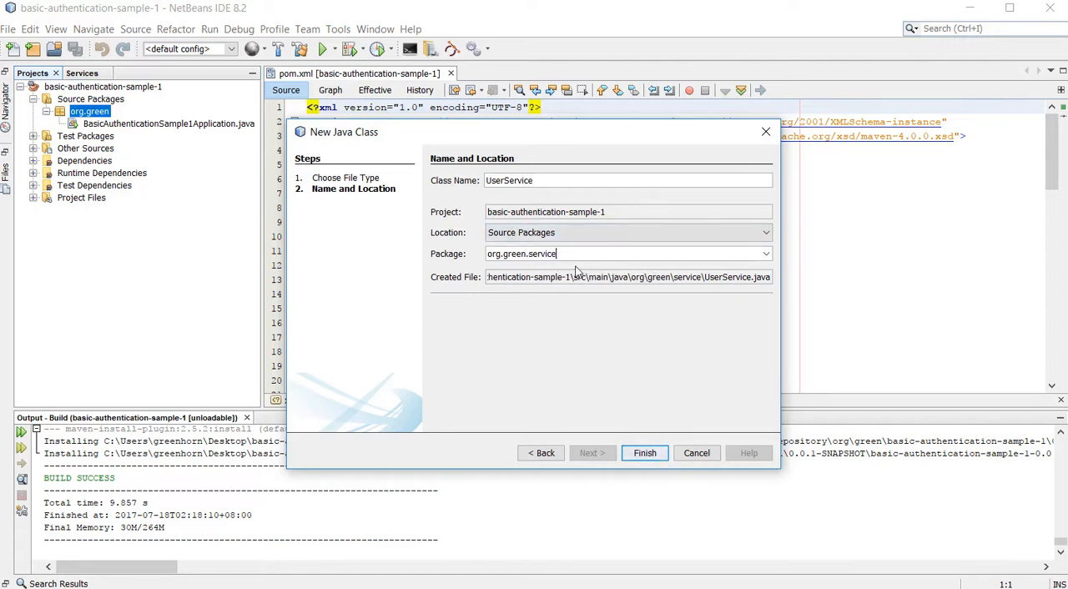
click(645, 454)
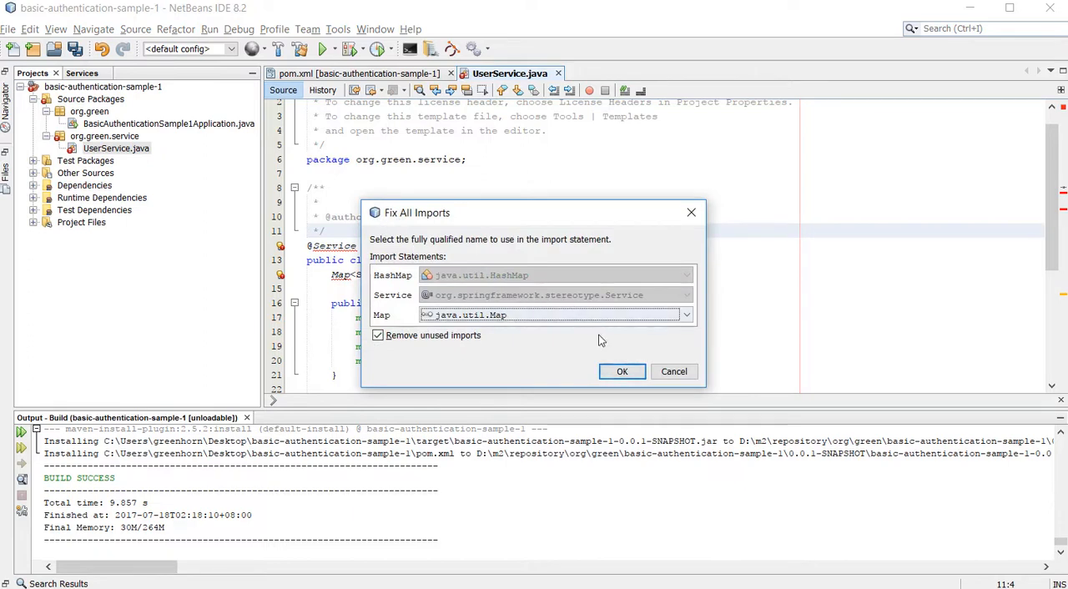
click(621, 370)
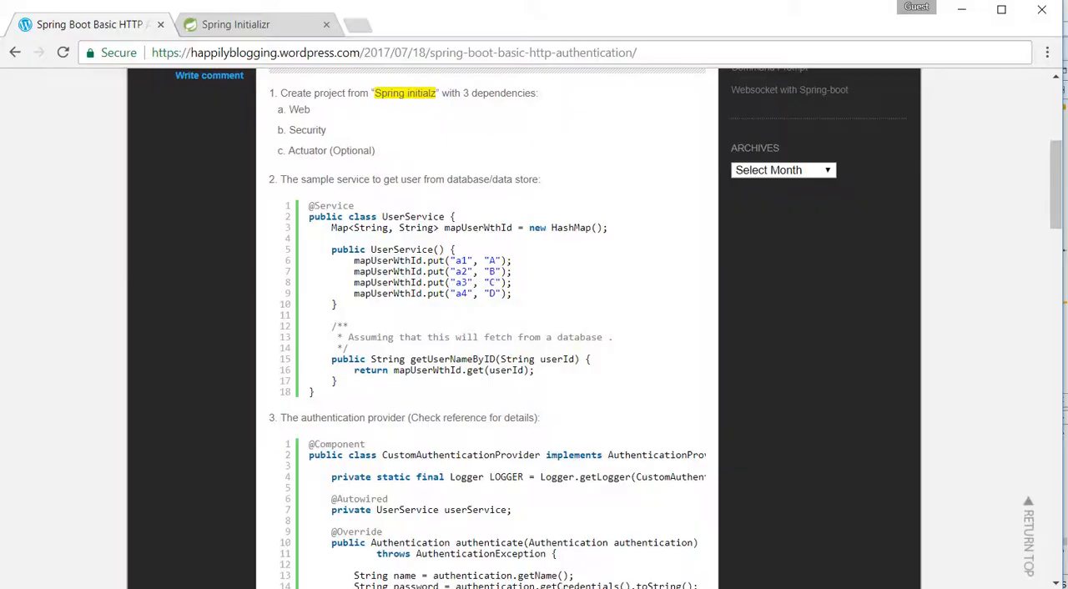
Step: Select the CustomAuthenticationProvider class name in the blog's authentication provider code
scroll(down, 3)
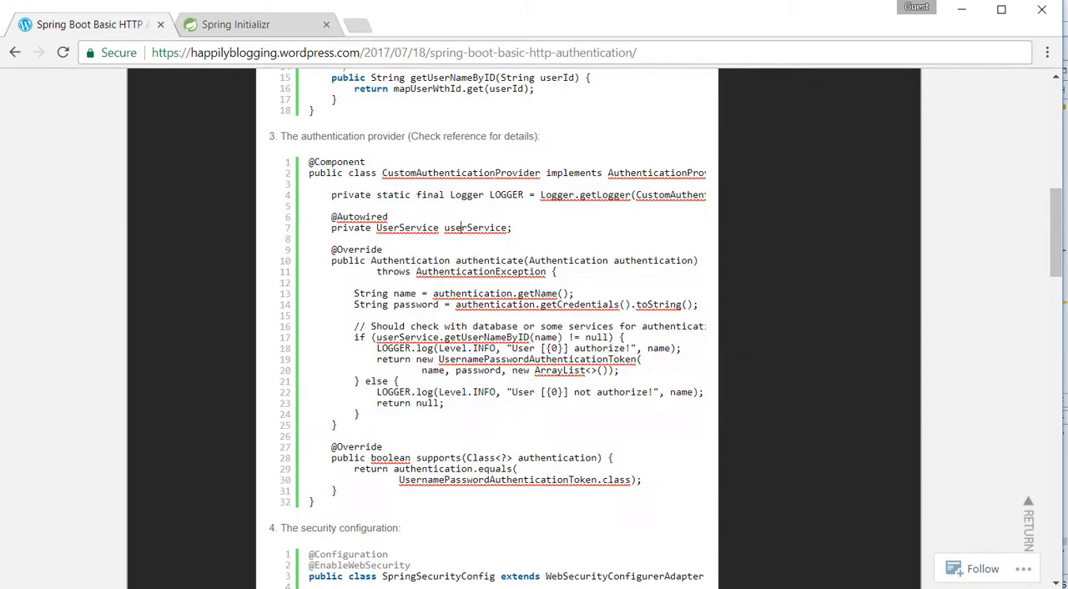
double_click(461, 174)
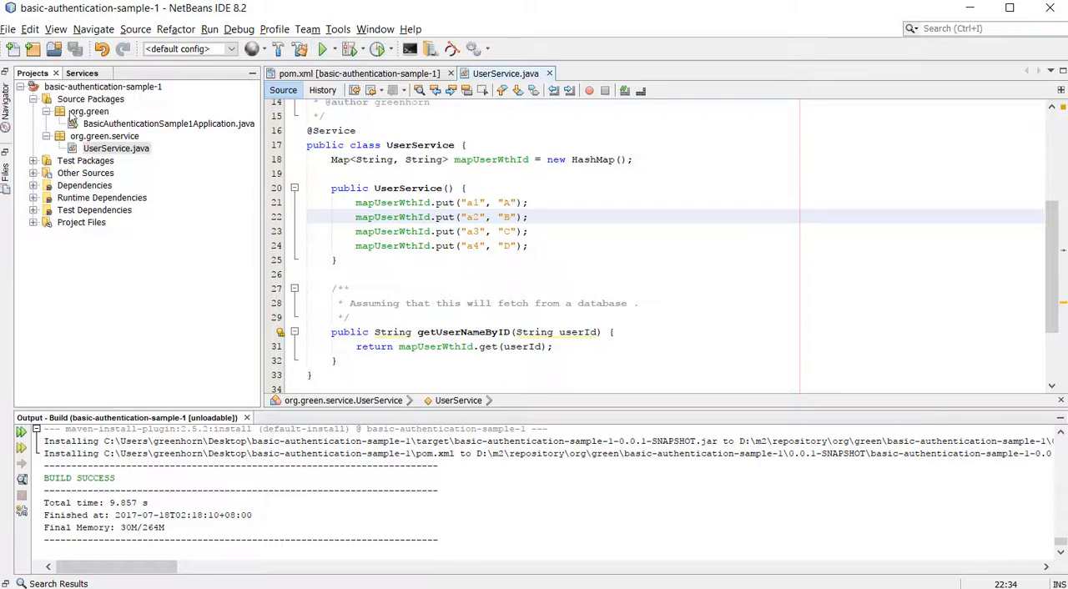
Step: Create class CustomAuthenticationProvider in package org.green.config
right_click(90, 99)
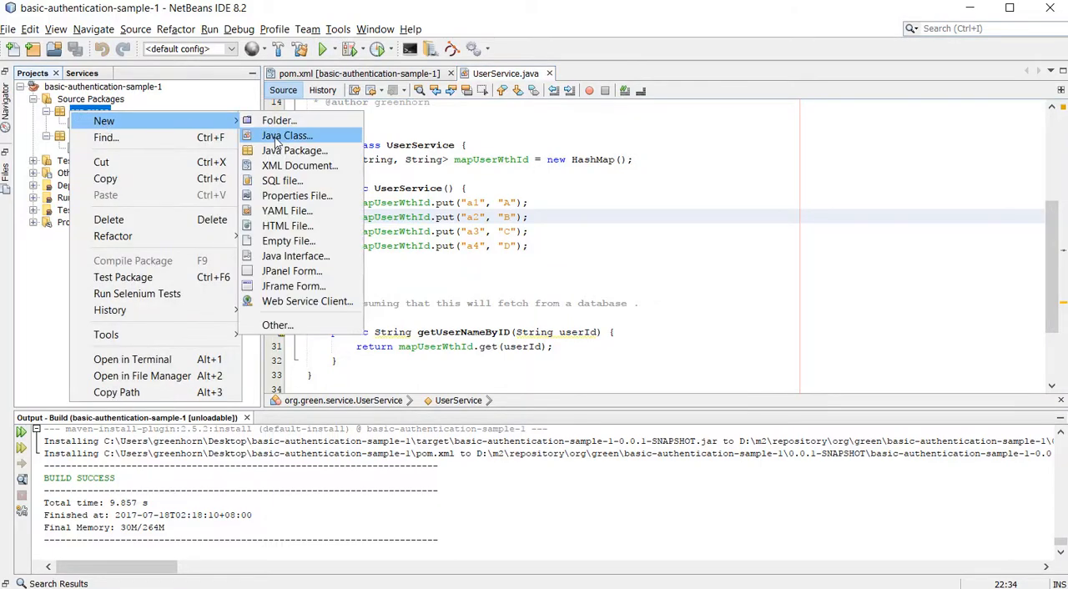
click(288, 136)
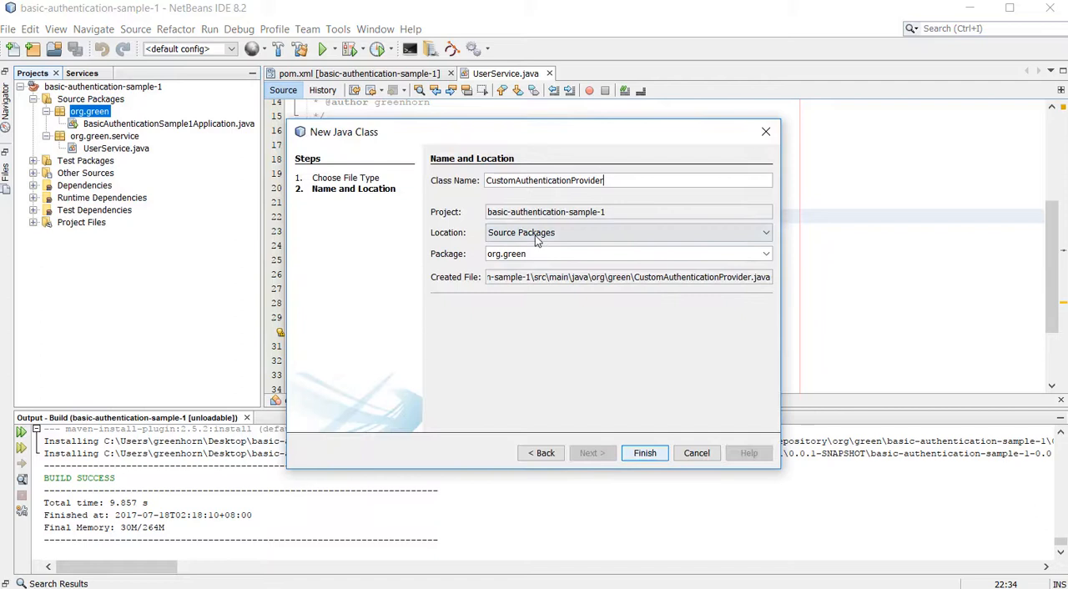
text(.co)
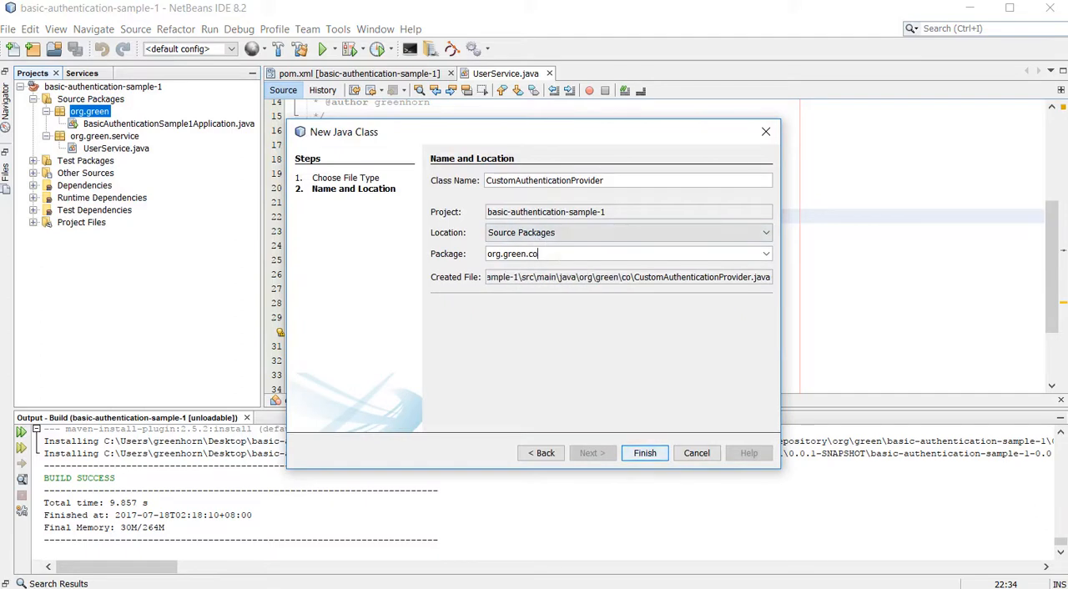
click(645, 454)
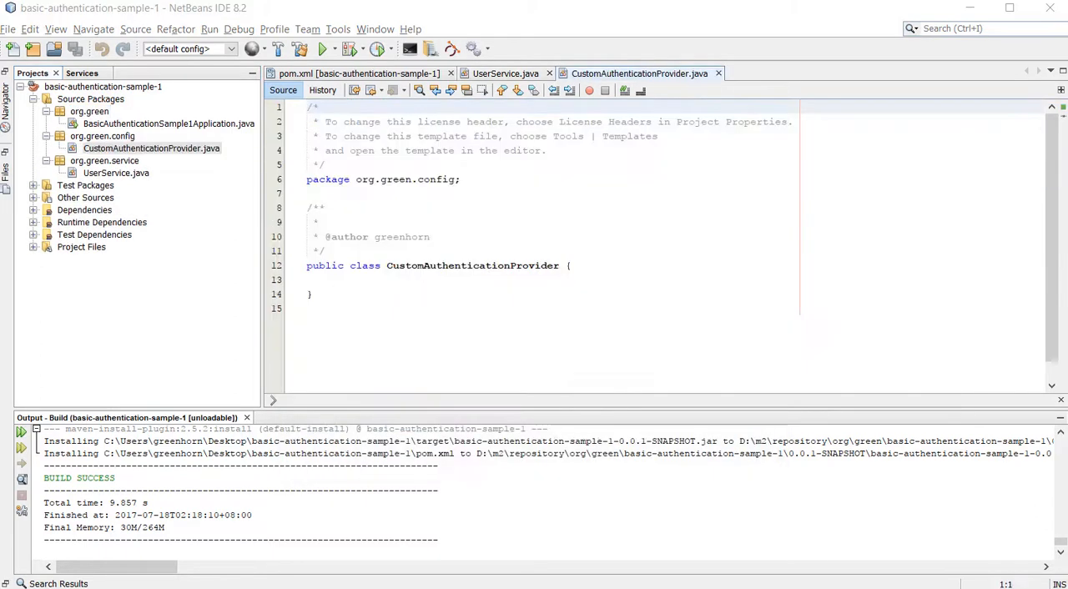
Step: Paste the provider code, resolve its imports including AuthenticationException, and save the file
right_click(342, 174)
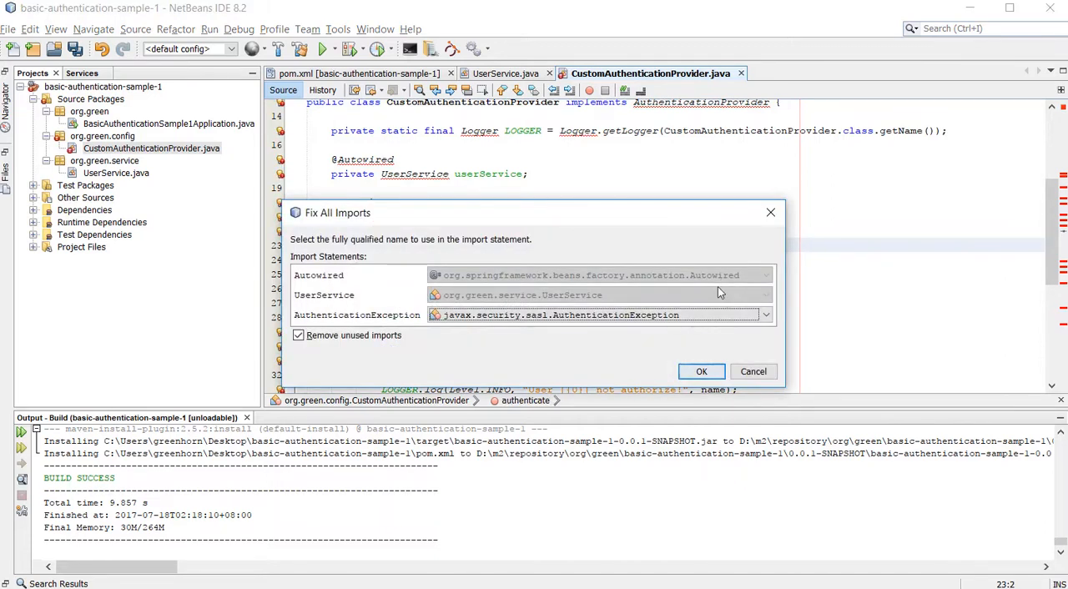
click(701, 370)
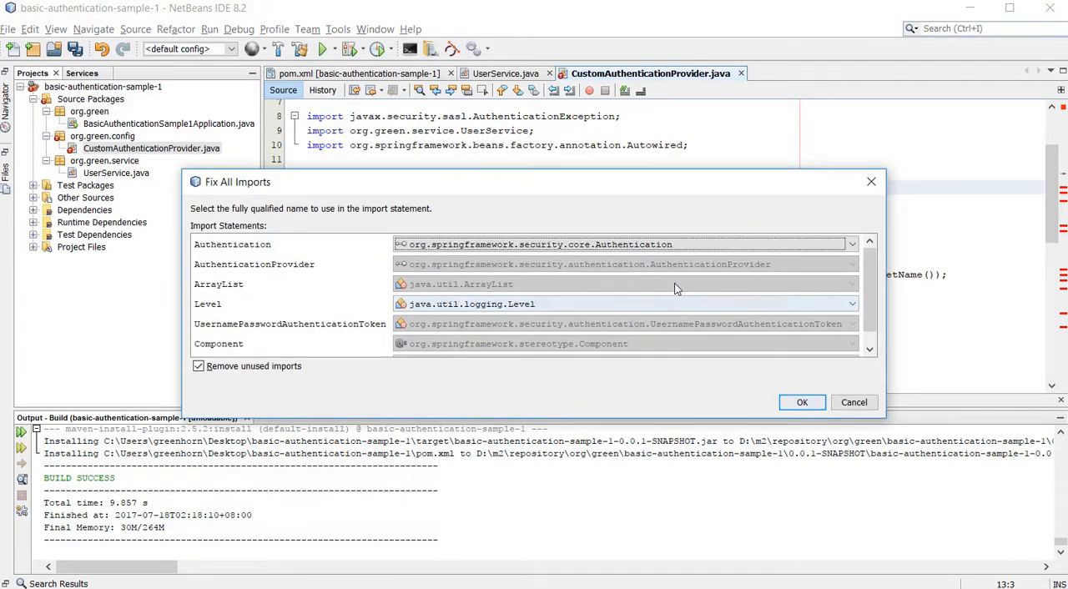
click(802, 403)
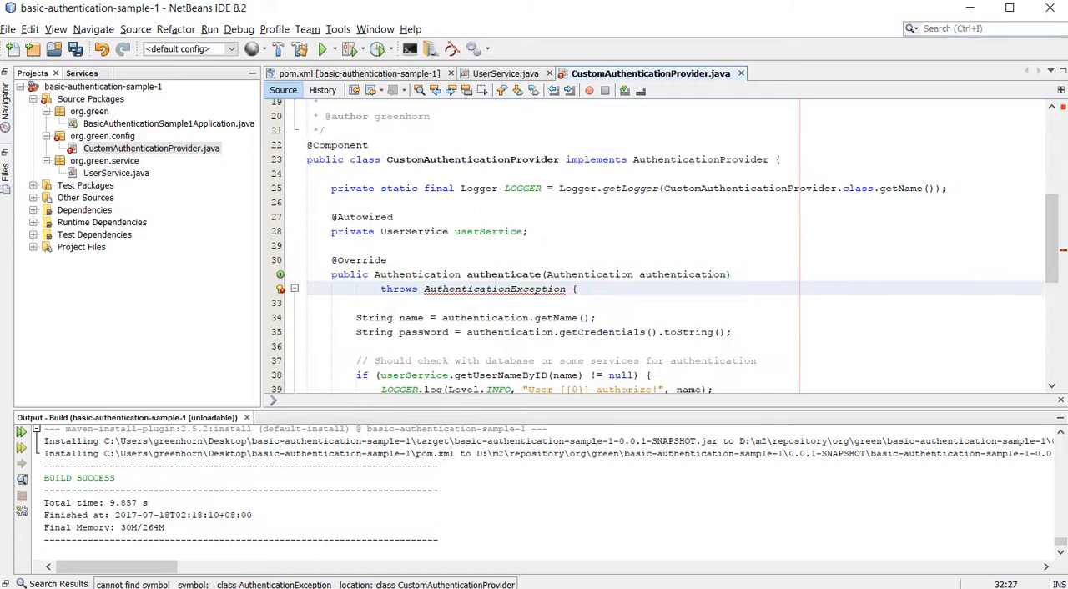
click(280, 288)
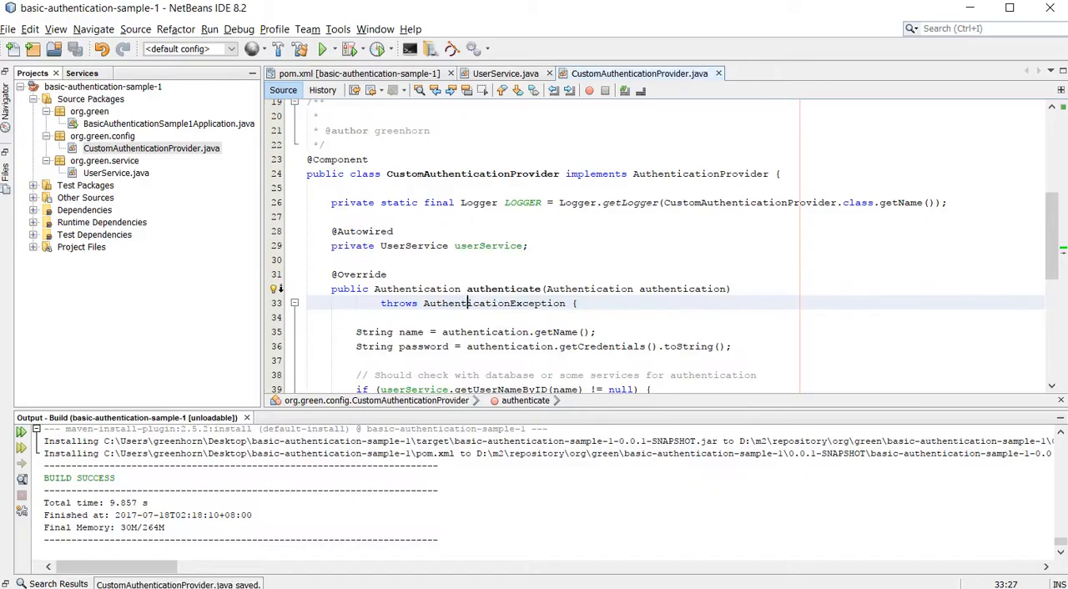
click(90, 24)
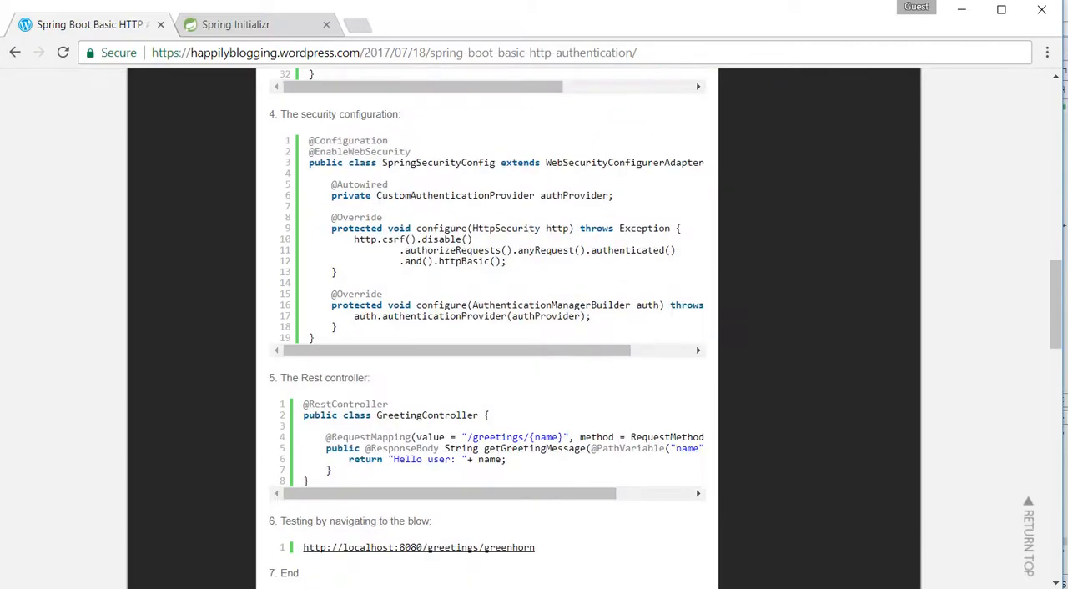
mouse_move(571, 178)
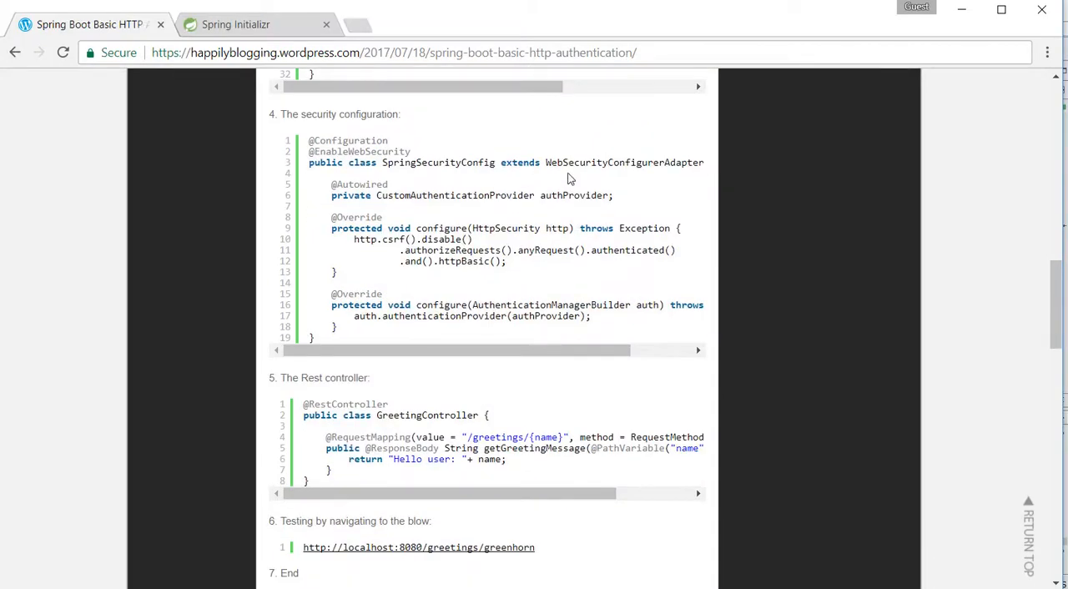
Step: Copy the SpringSecurityConfig code block from the tutorial's security configuration section
scroll(down, 3)
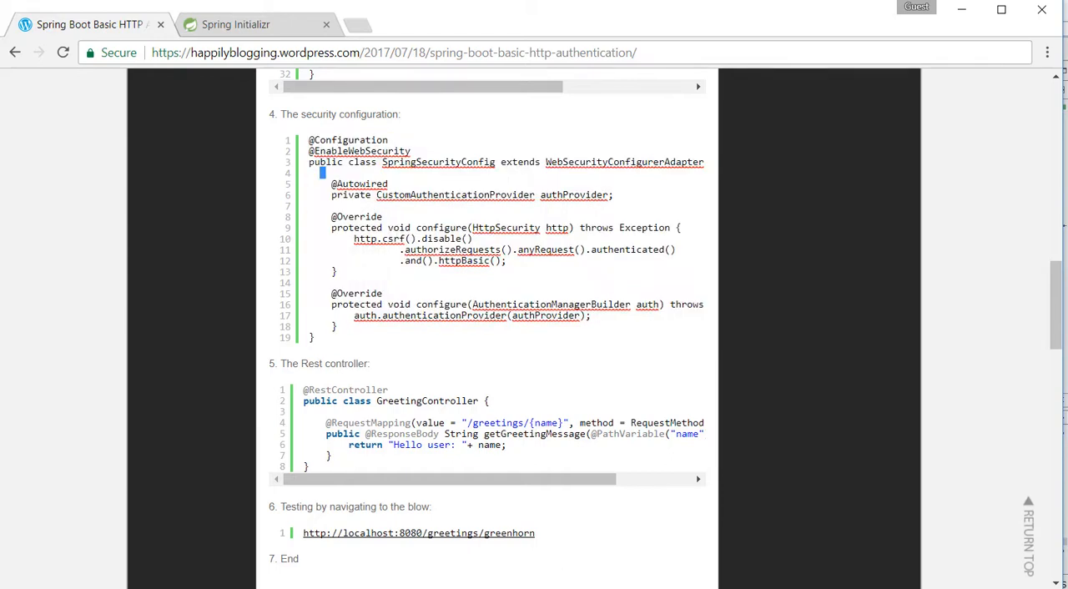
right_click(437, 162)
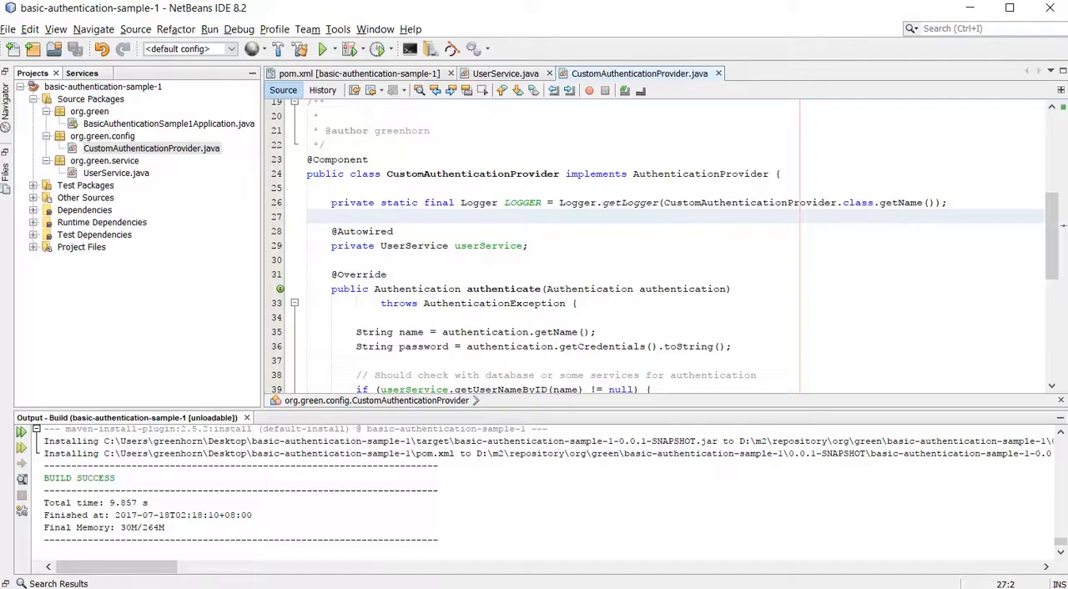
Step: Create SpringSecurityConfig in org.green.config with the tutorial code and fixed imports
right_click(102, 135)
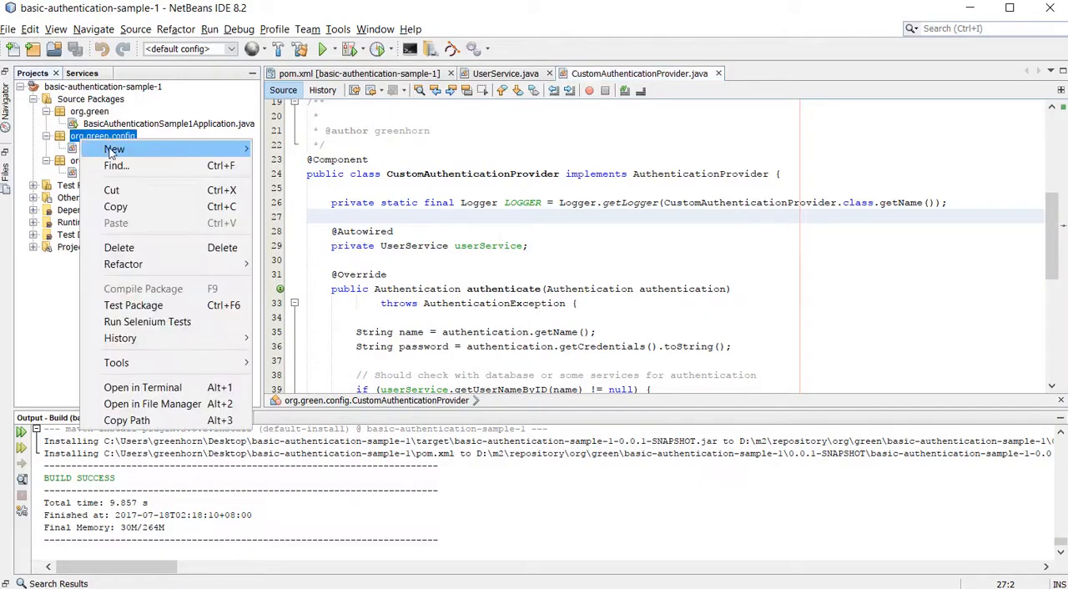
click(114, 149)
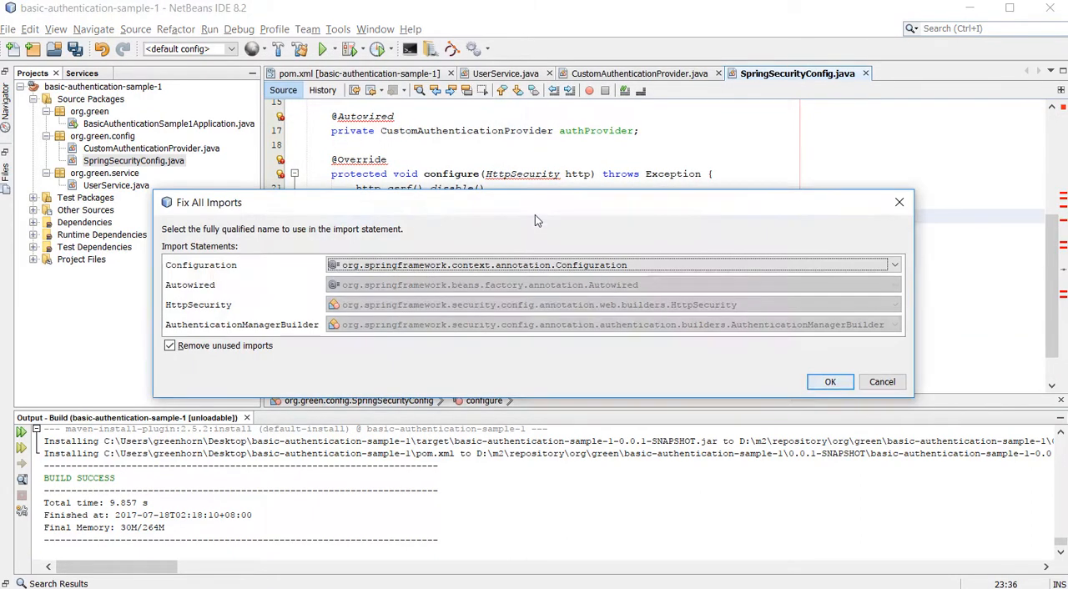
click(830, 382)
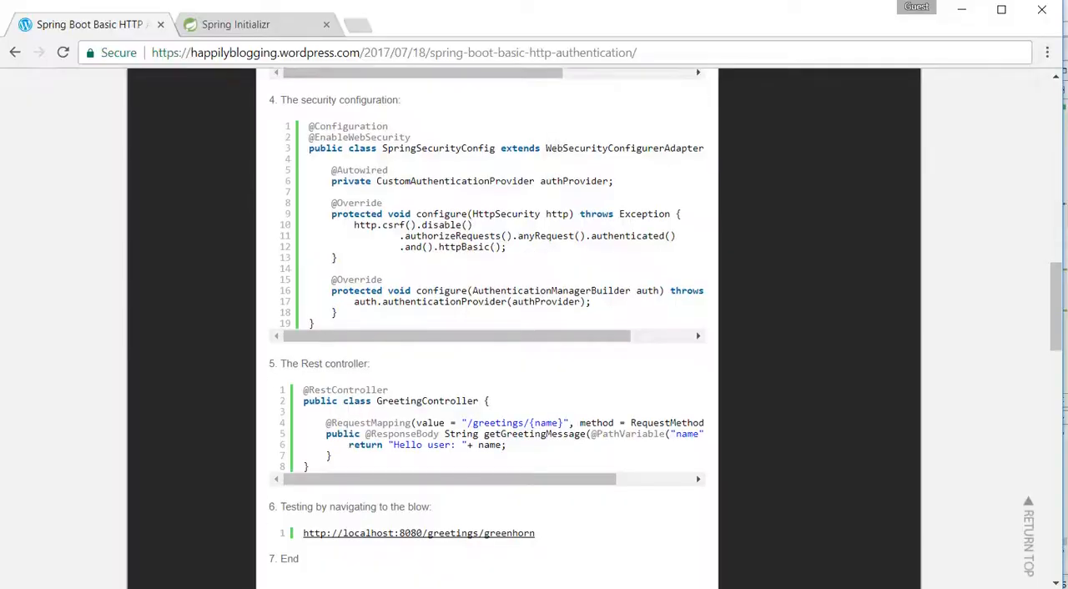
Step: Select and copy the GreetingController code from the tutorial's Rest controller section
scroll(down, 3)
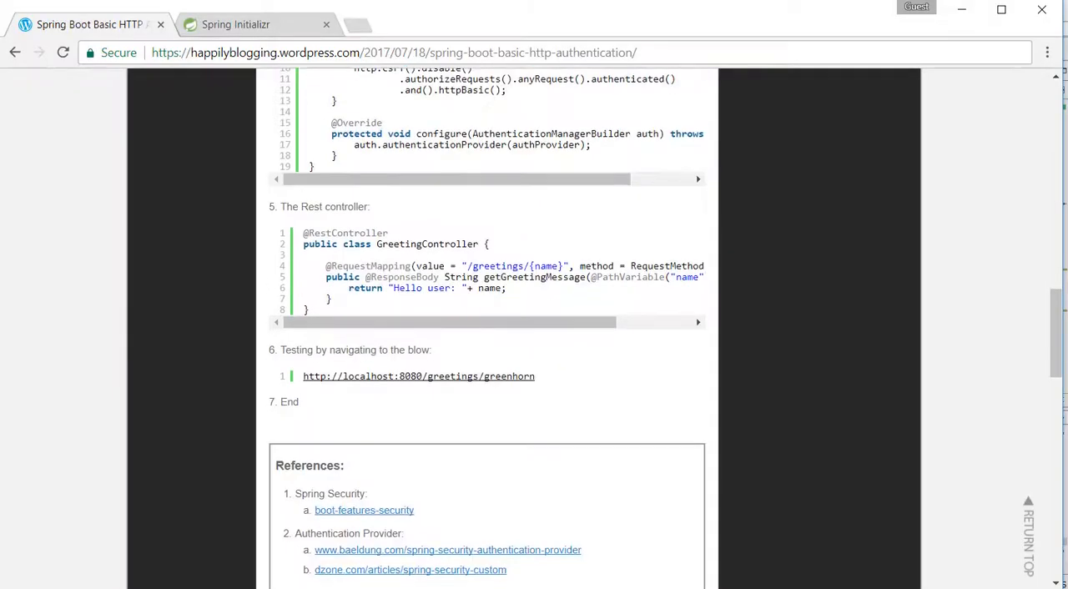
drag(304, 234, 326, 288)
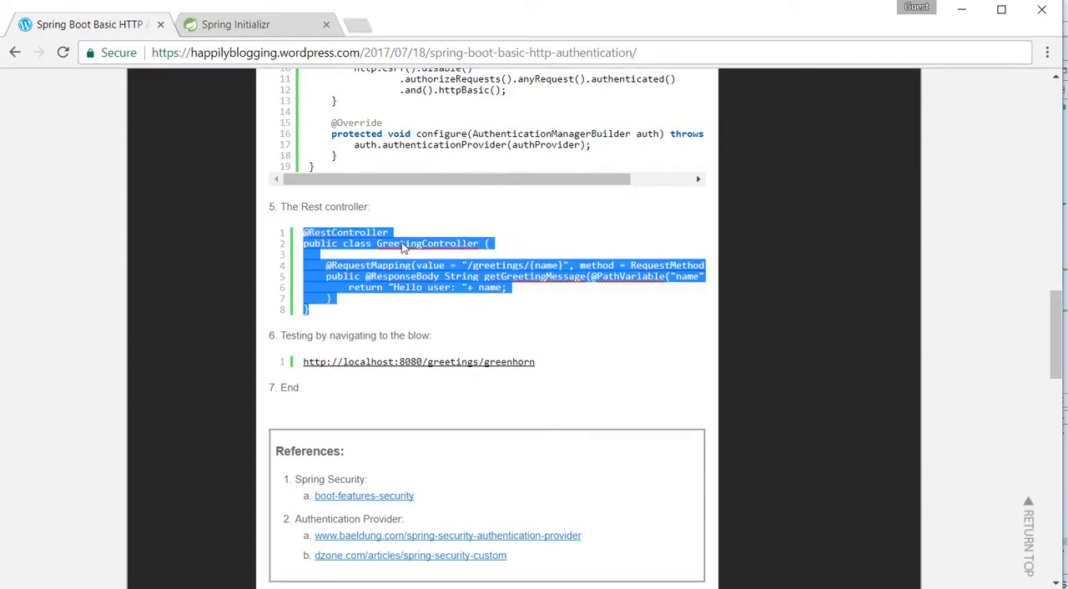
right_click(427, 244)
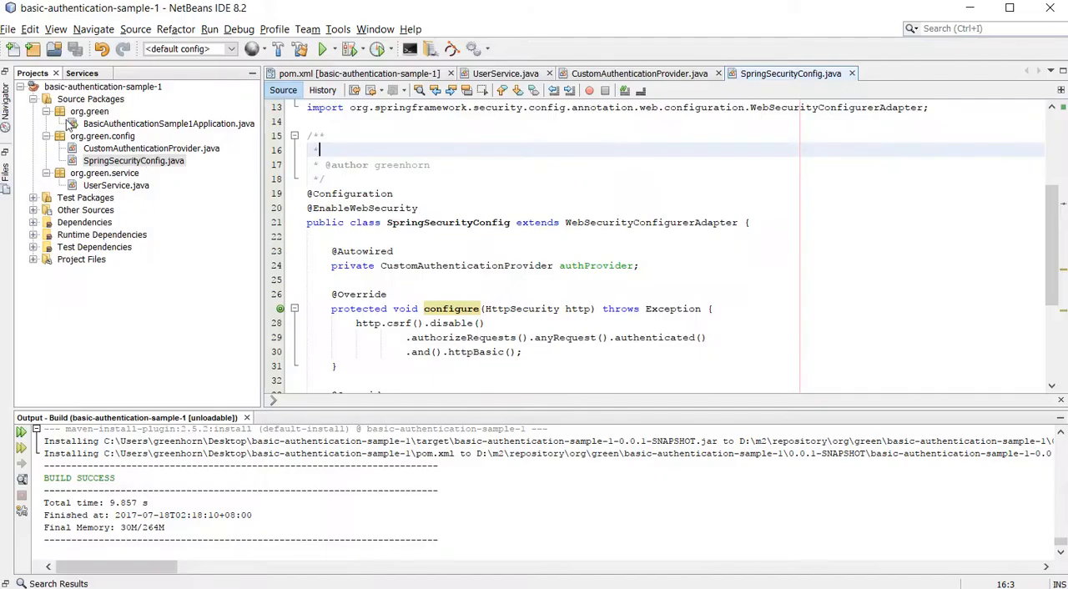
Step: Create GreetingController in org.green.controller holding the tutorial's greeting endpoint code
right_click(90, 99)
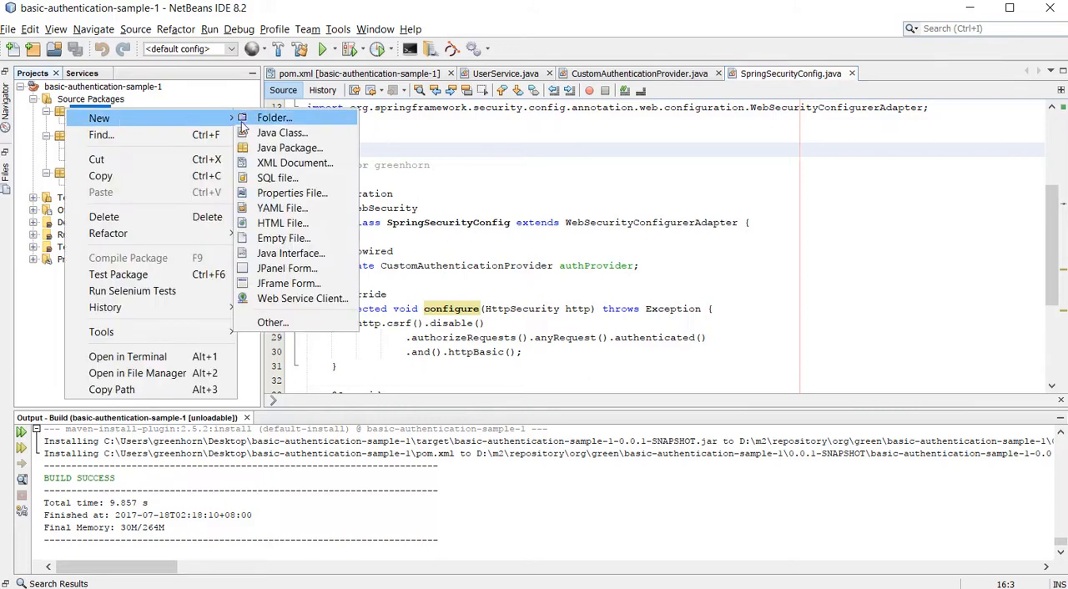
click(280, 134)
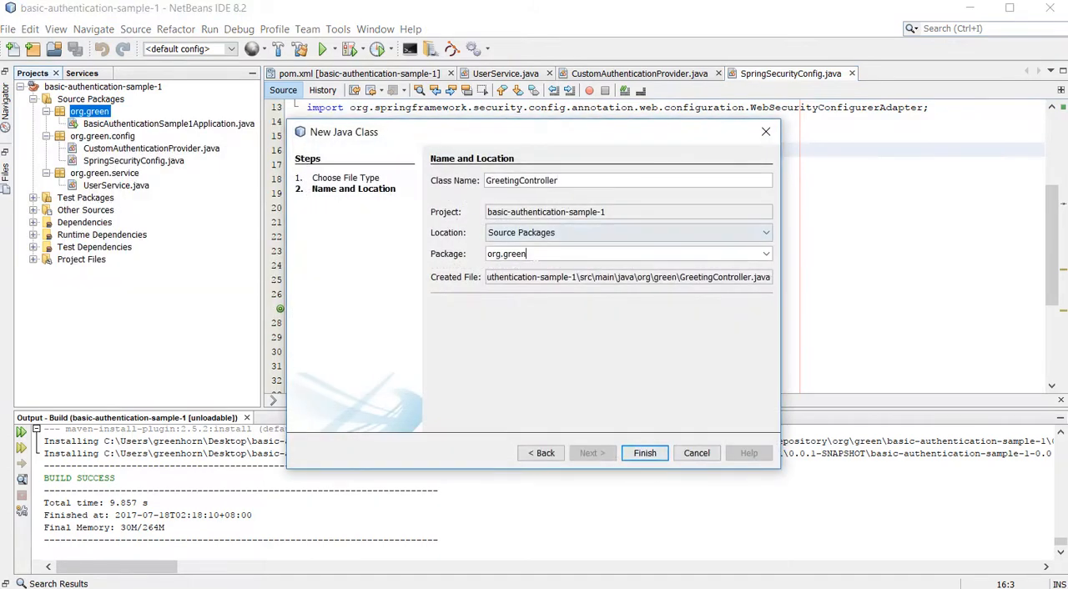
text(.cont)
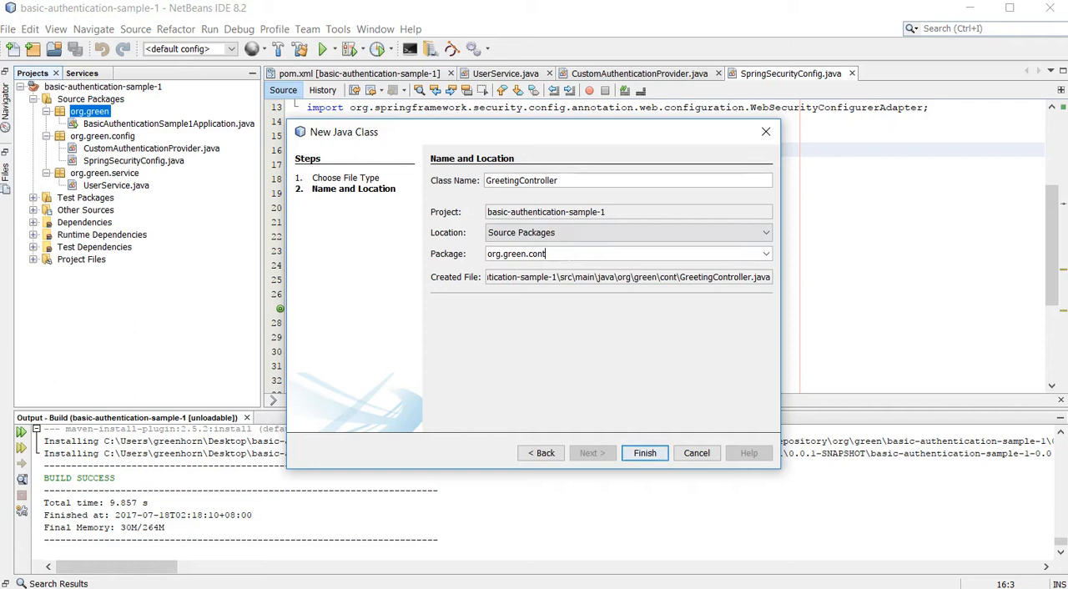
click(645, 452)
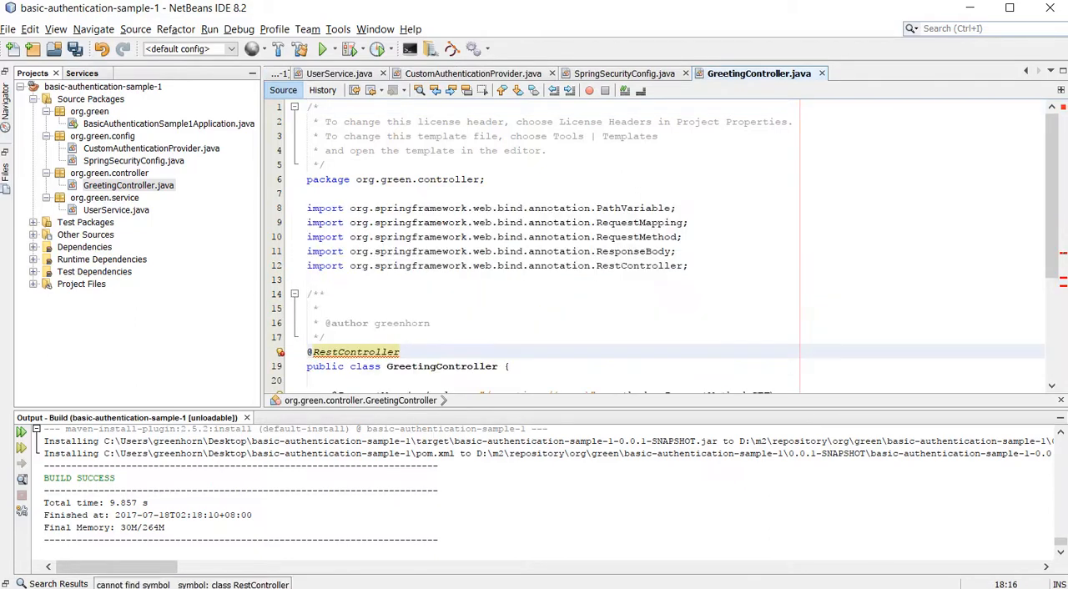
click(90, 24)
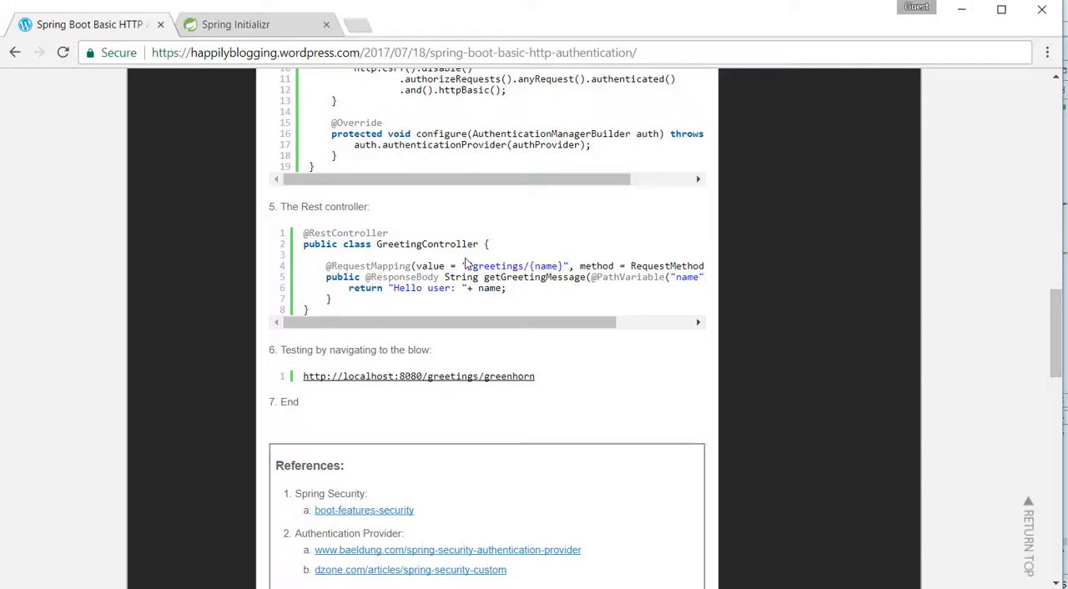
scroll(up, 3)
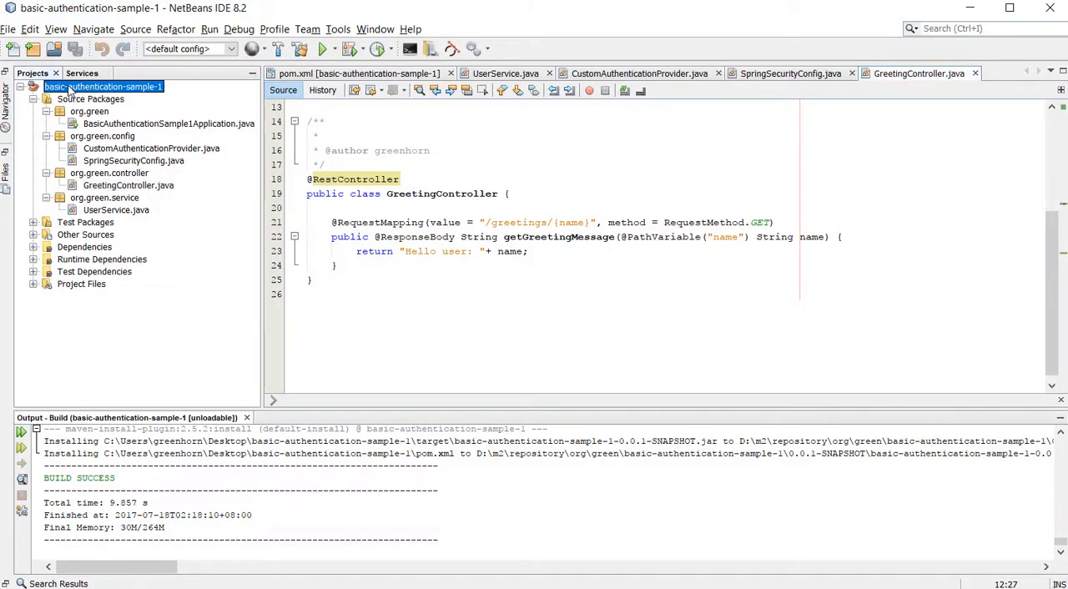
Step: Run the project's custom Maven goal spring-boot:run from the Run Maven > Goals dialog
right_click(103, 87)
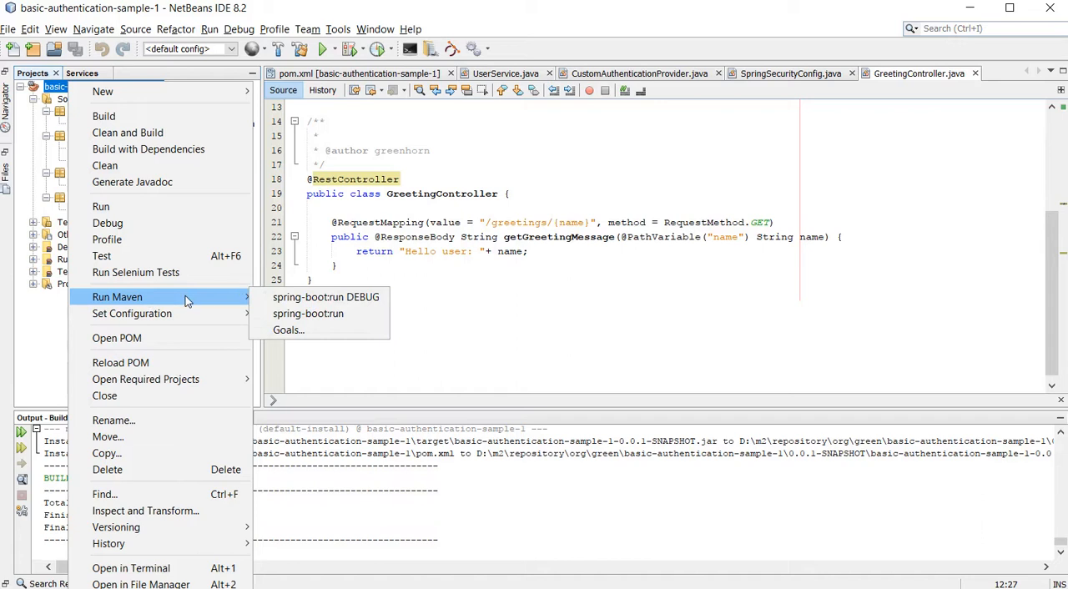
click(287, 331)
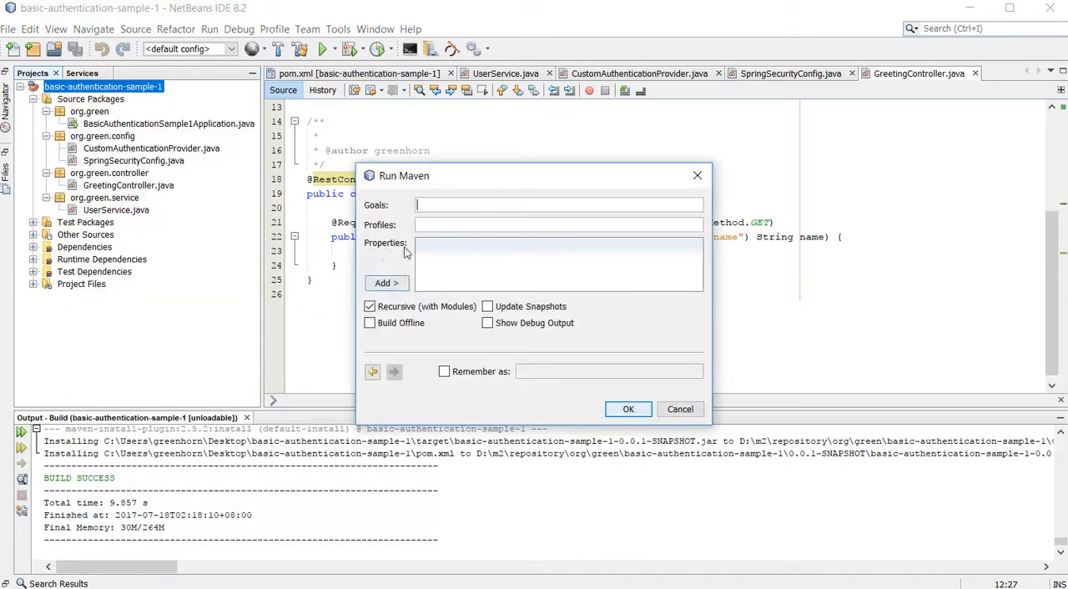
text(s)
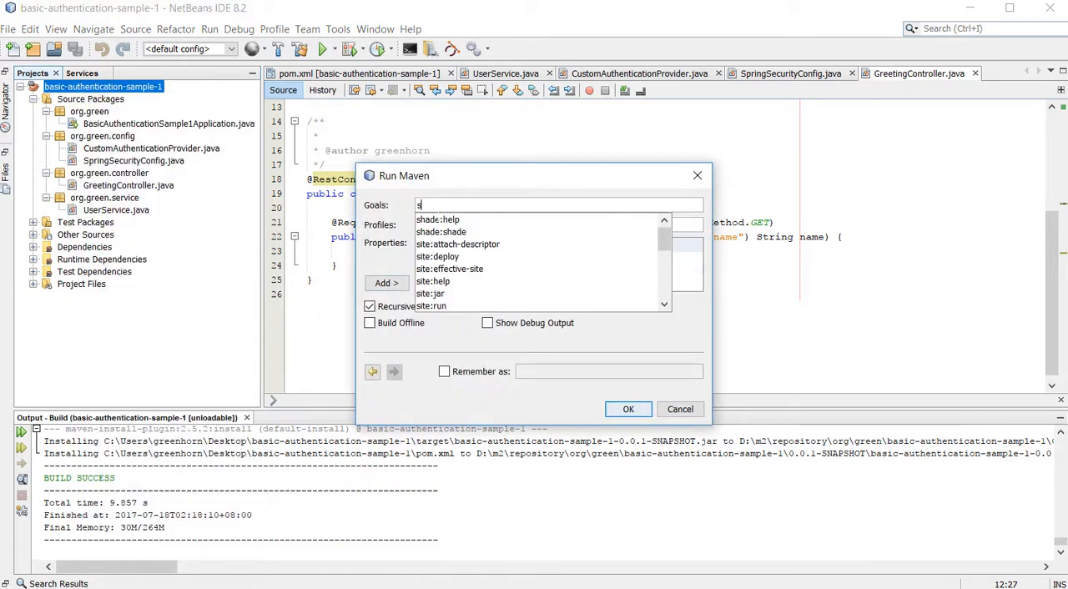
mouse_move(384, 386)
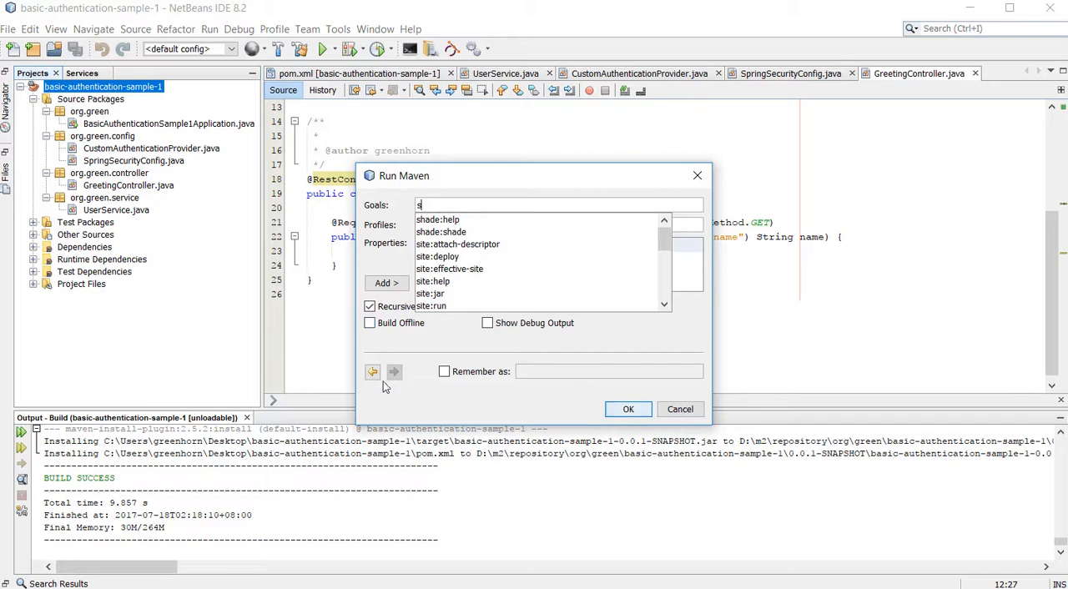
text(spring-boot:run)
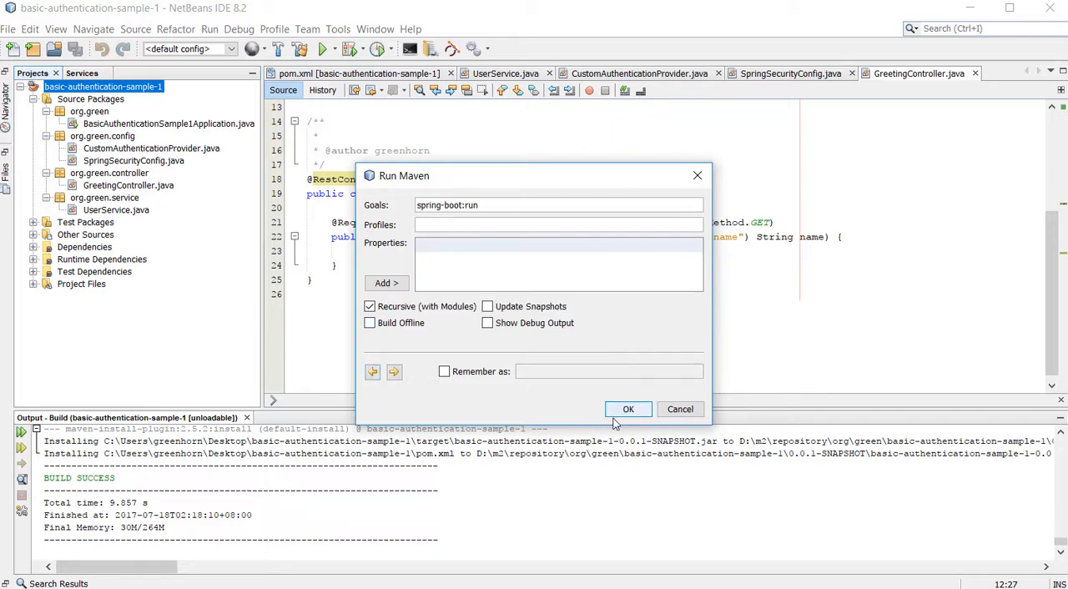
click(627, 409)
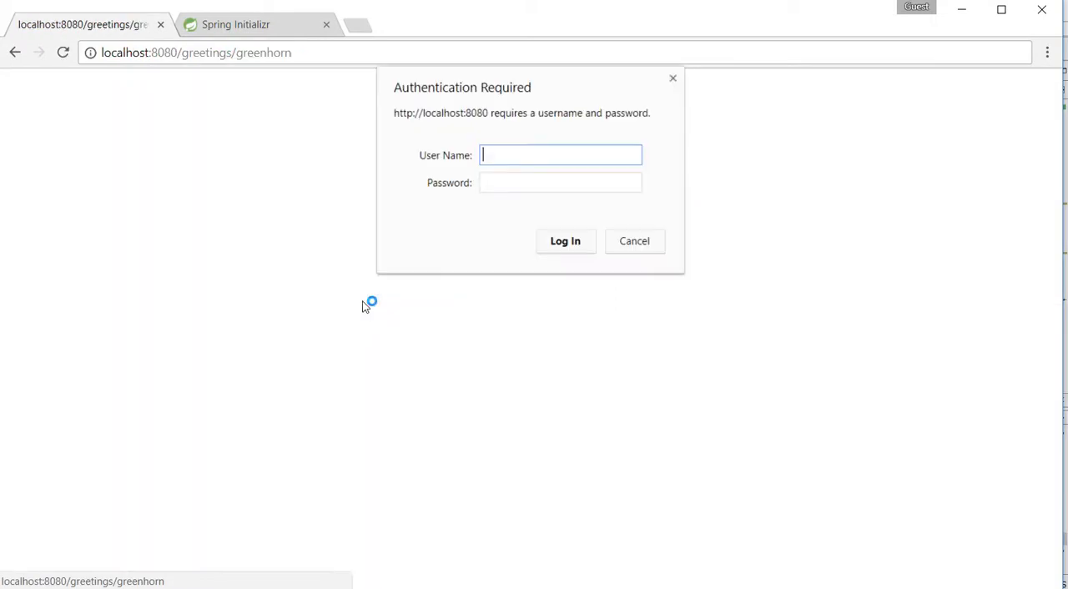
mouse_move(527, 133)
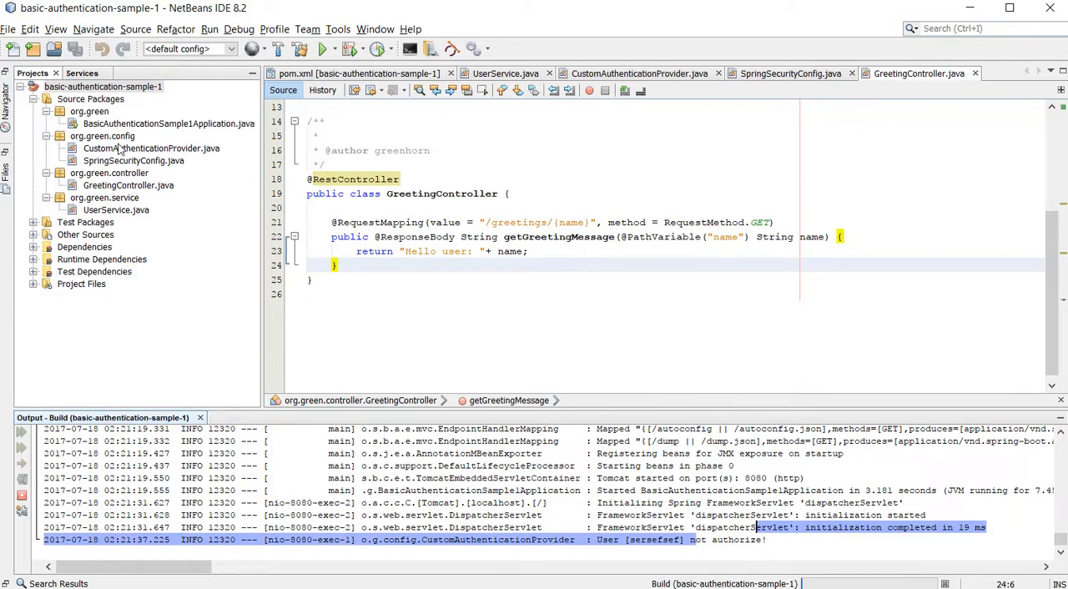
Step: Review the user check inside CustomAuthenticationProvider's authenticate method in the editor
click(638, 73)
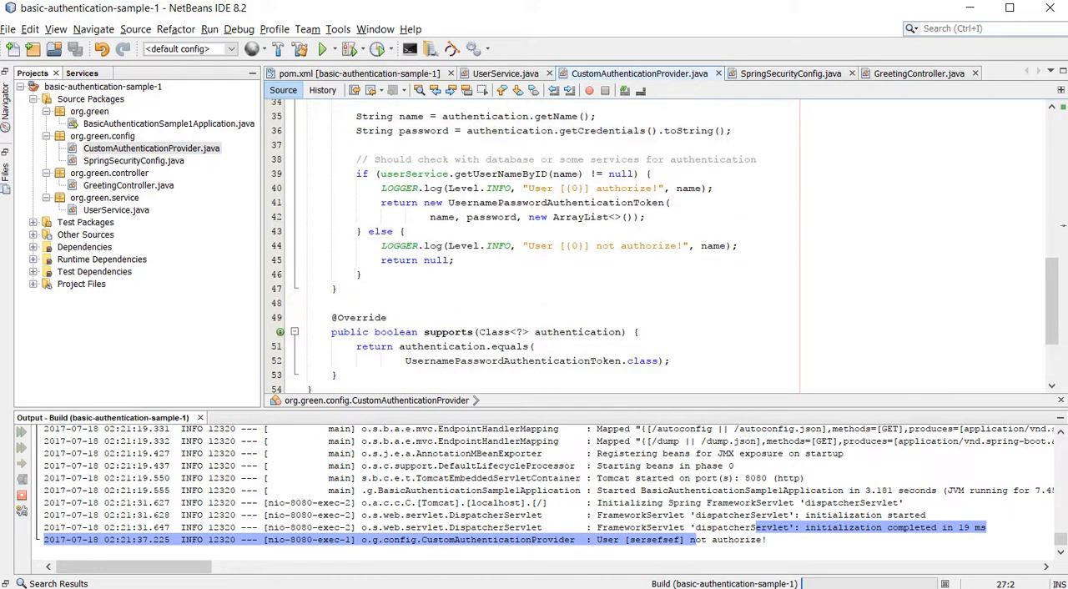
click(501, 203)
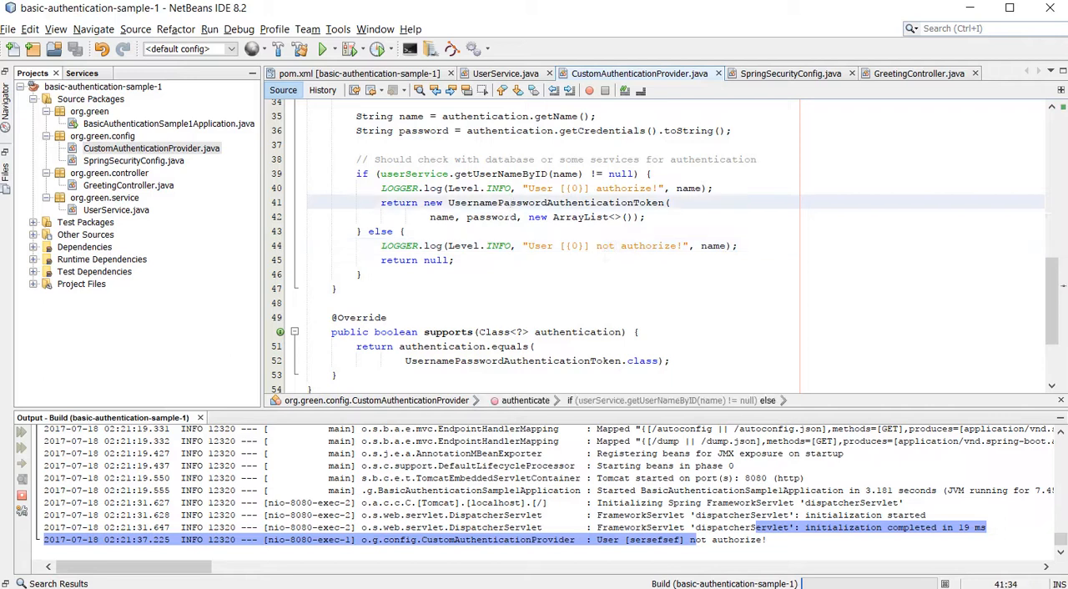
click(116, 210)
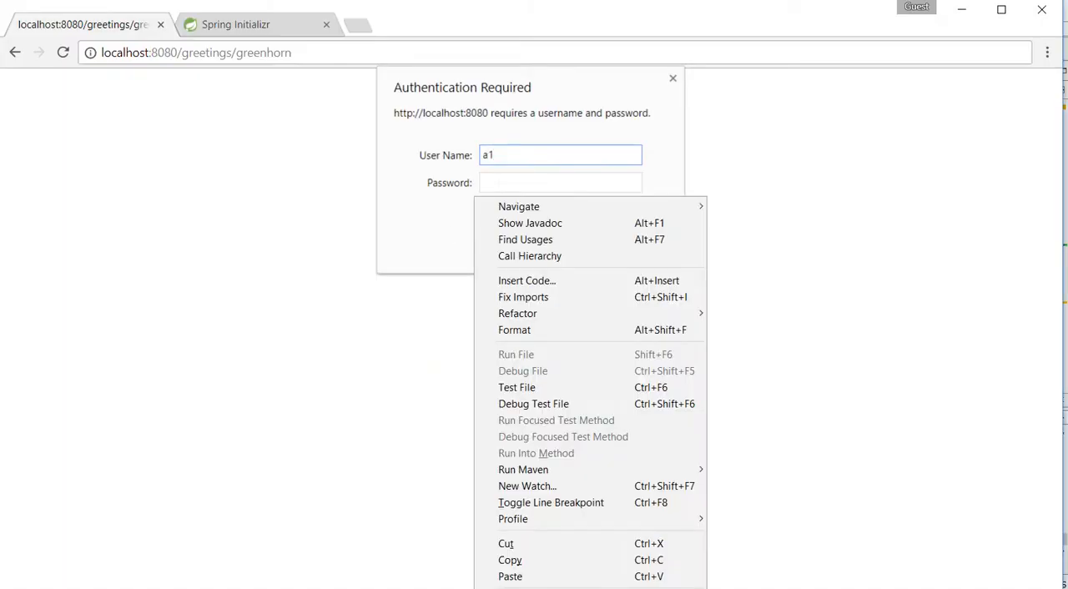
Step: Enter user a1 and password in the Authentication Required prompt, then re-enter them after the 401 error
text(**)
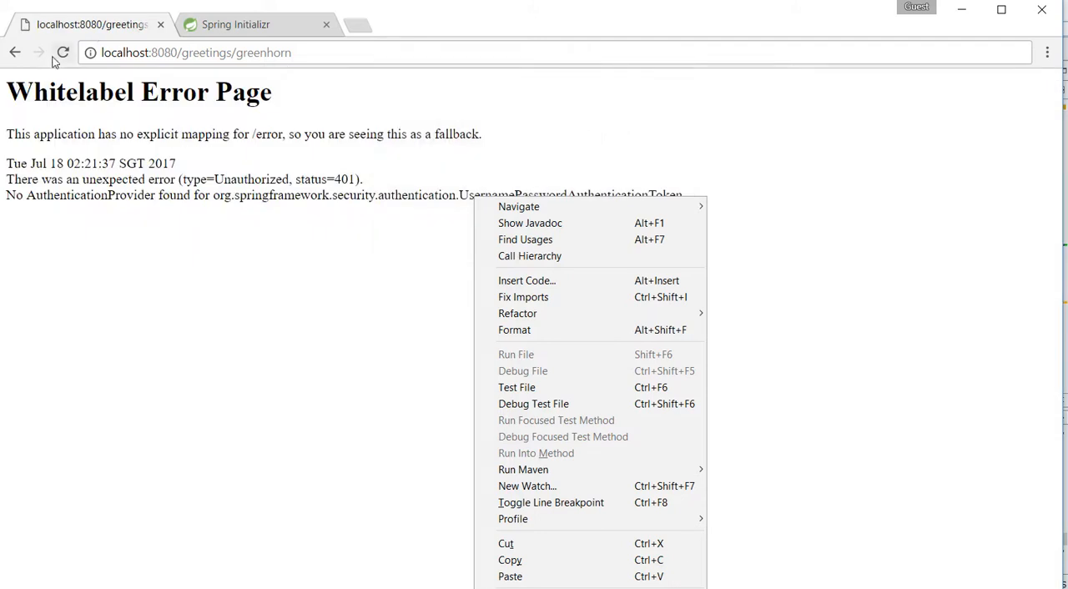
text(a1)
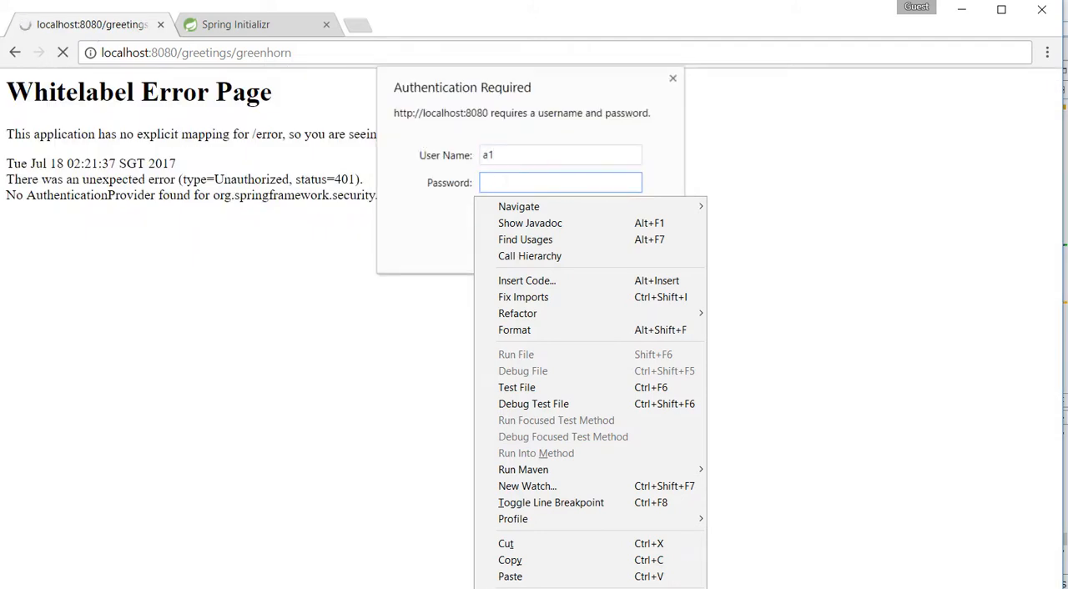
text(***)
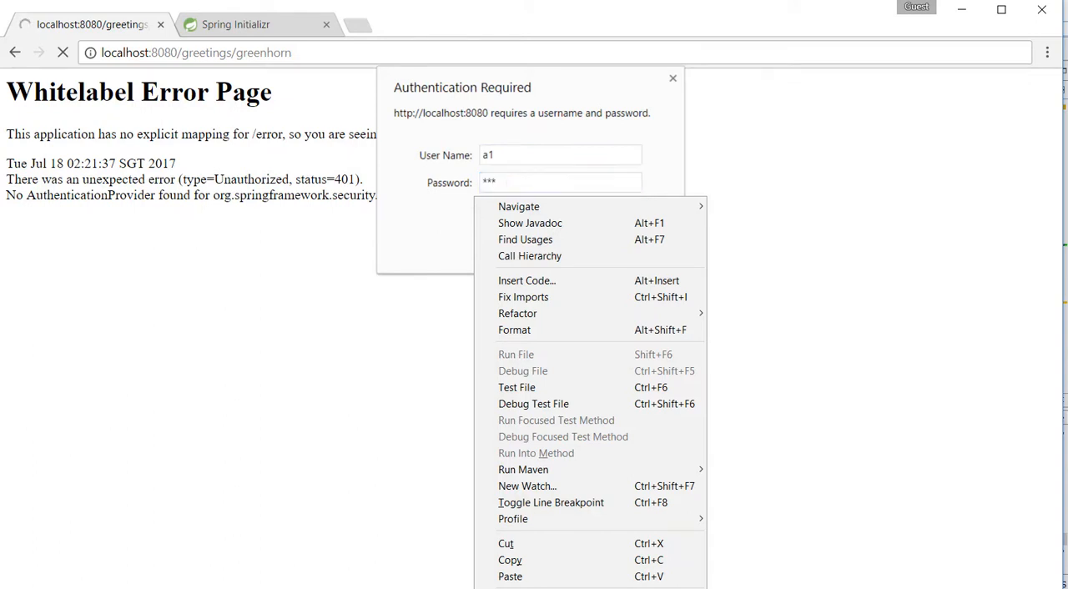